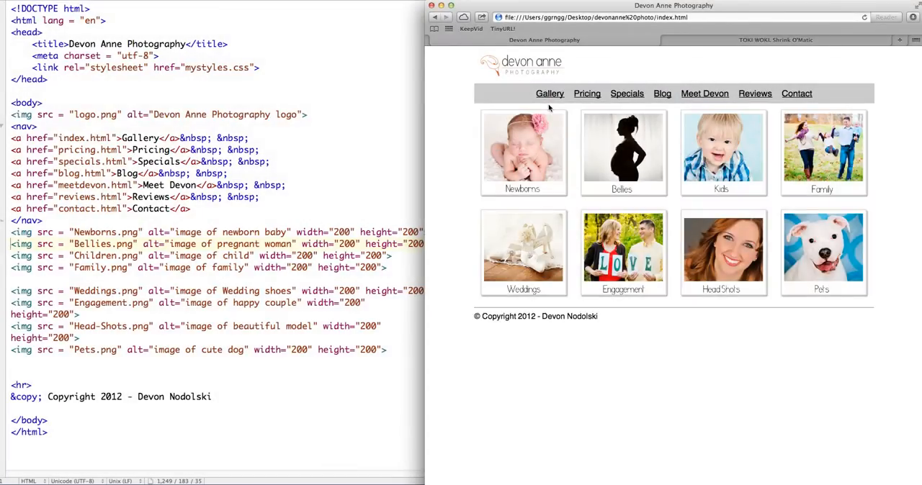
mouse_move(586, 213)
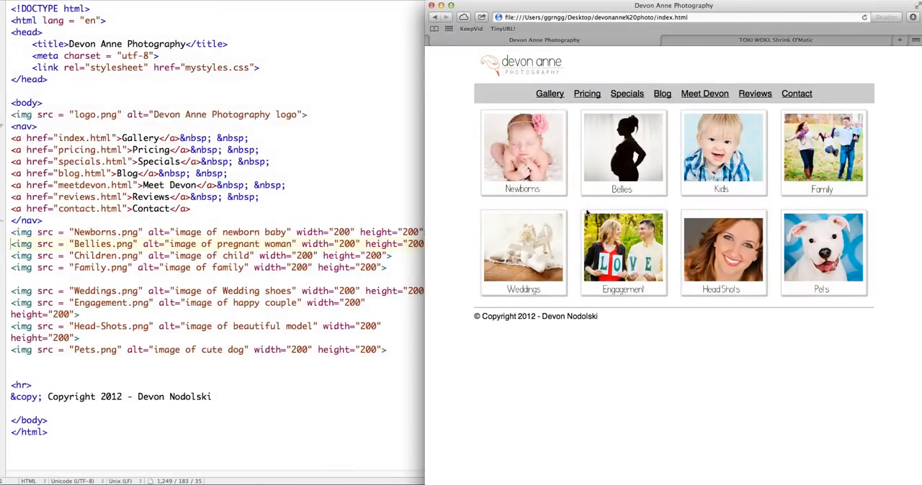
mouse_move(446, 240)
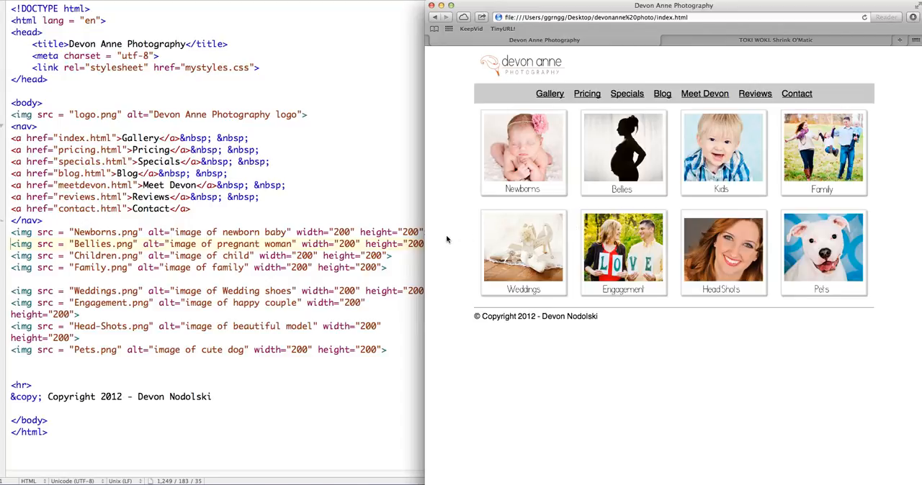
mouse_move(453, 219)
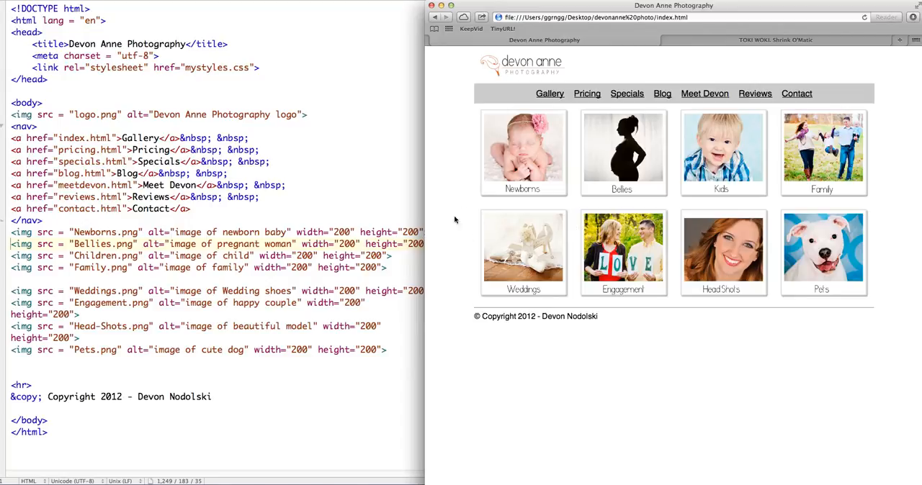
mouse_move(717, 210)
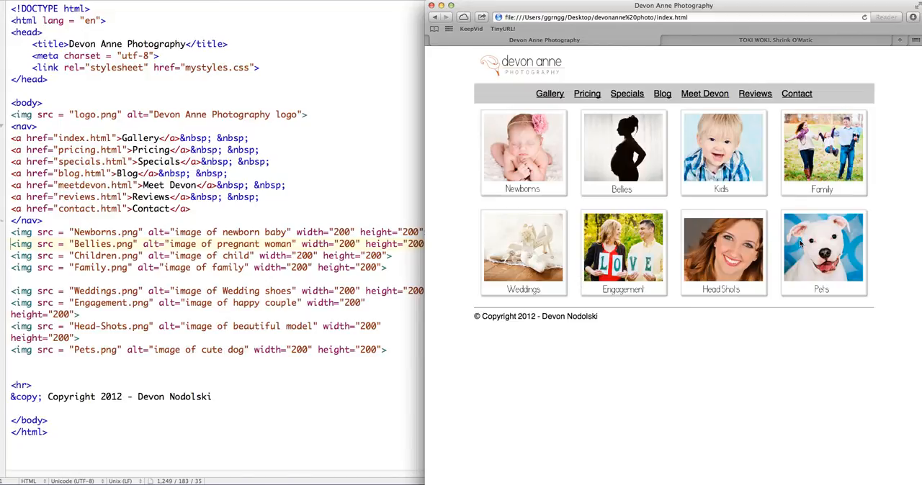
mouse_move(731, 74)
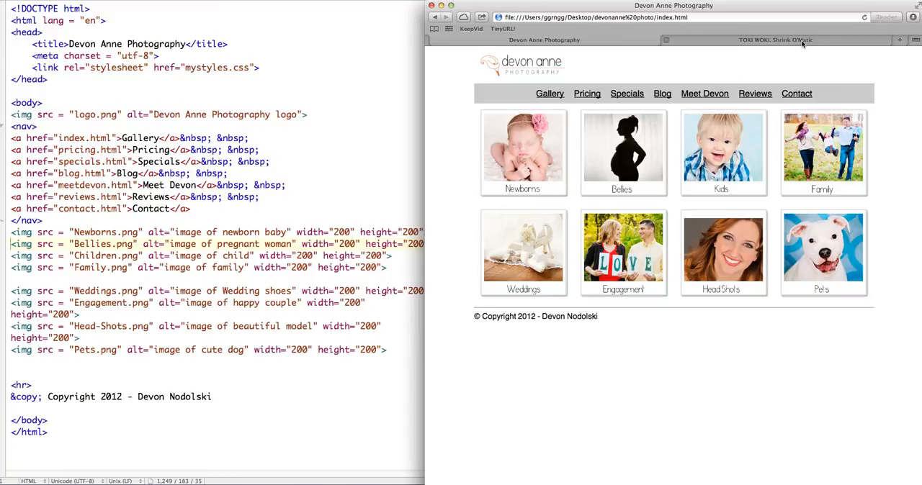
mouse_move(234, 249)
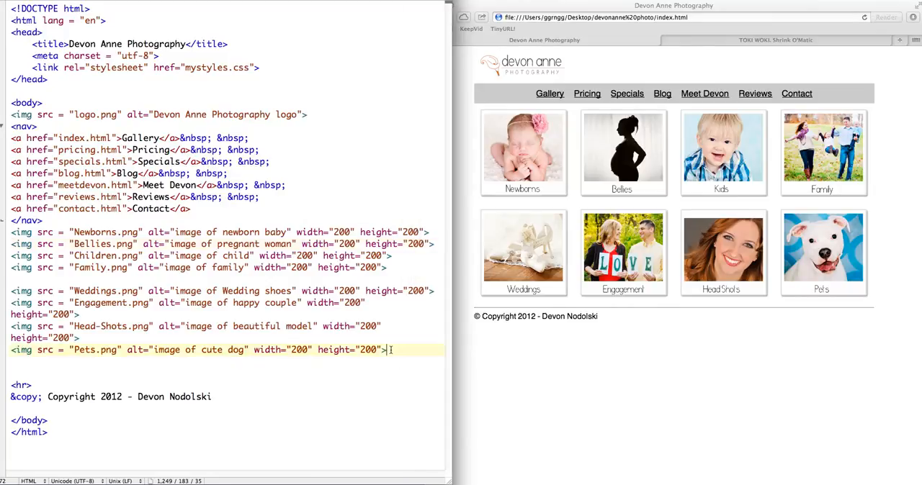
Step: Add a new Pets img line (width 200, height 200) below the original Pets image
left_click(10, 350)
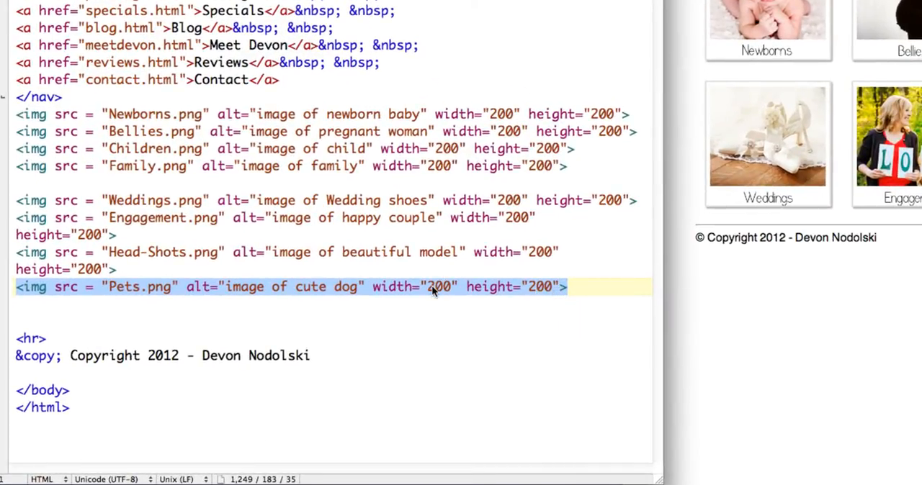
left_click(15, 286)
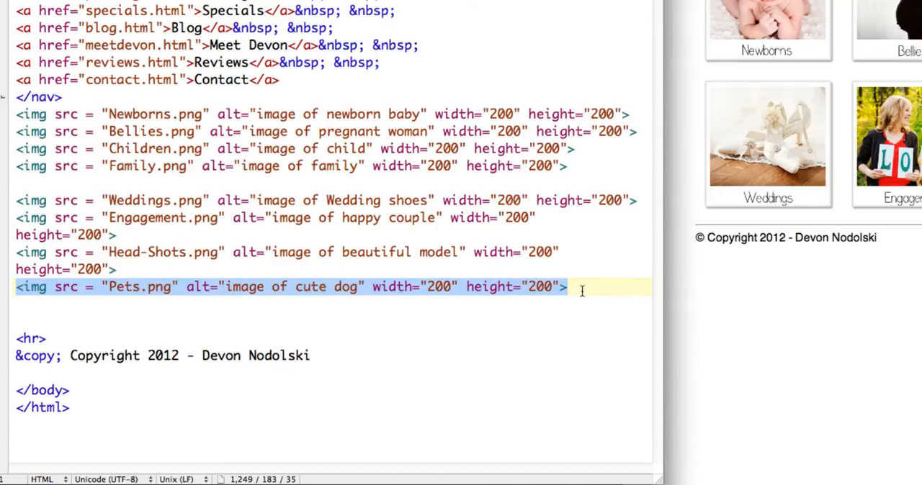
key("enter")
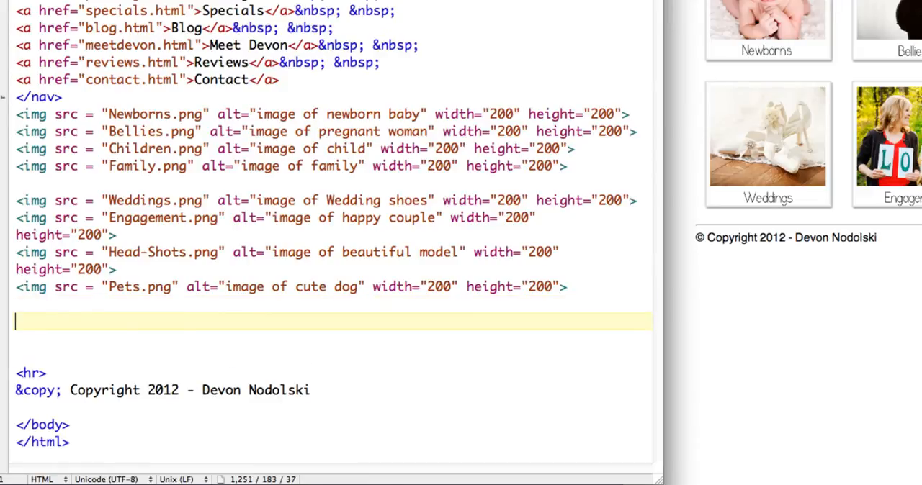
type("<img src = \"Pets.png\" alt=\"image of cute dog\" width=\"200\" height=\"200\">")
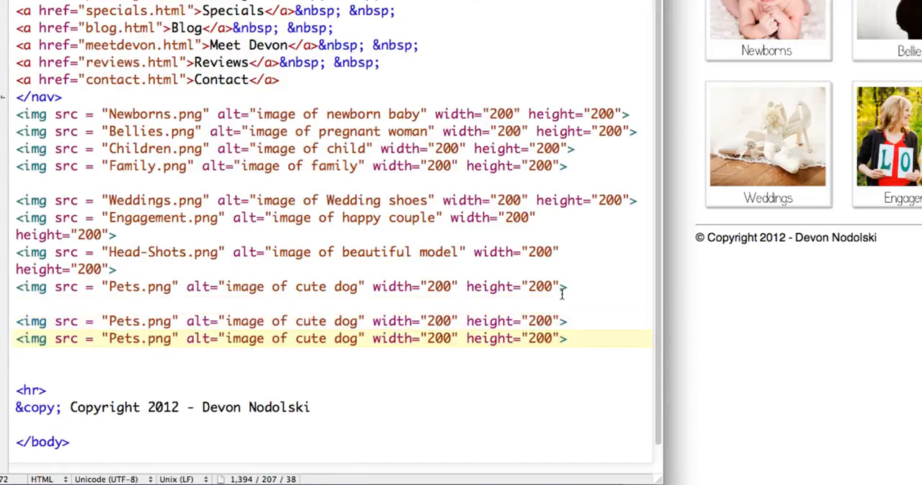
Step: Change the first copy's width and height values to 350
left_click(430, 321)
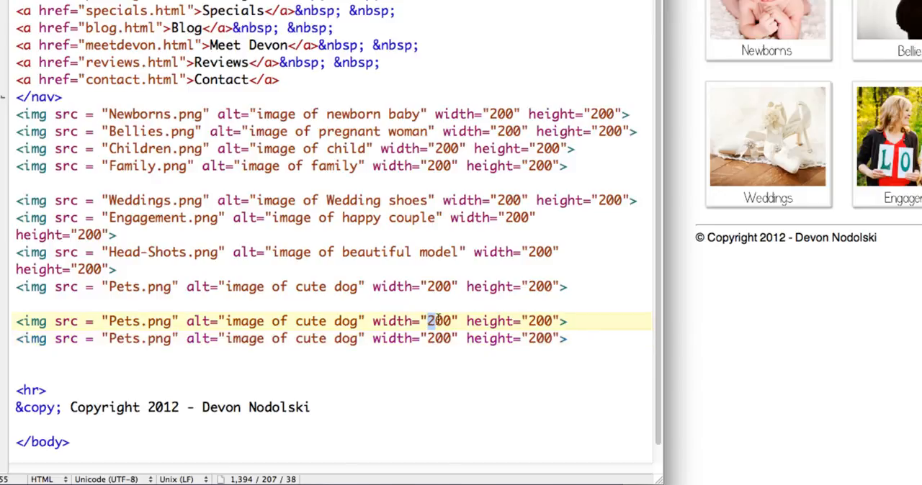
type("350")
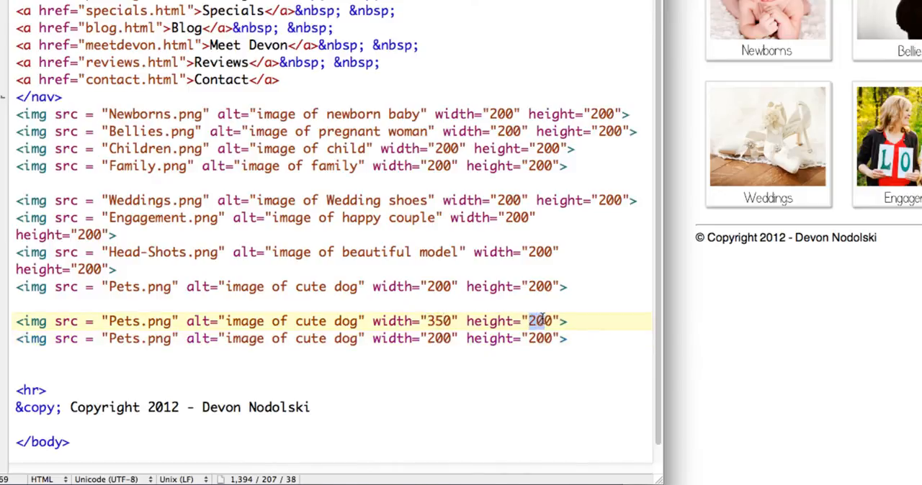
type("350")
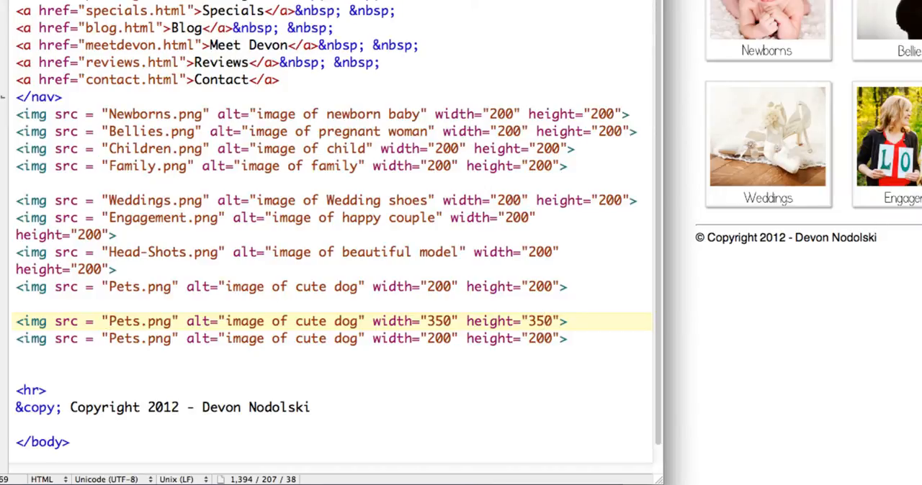
left_click(543, 321)
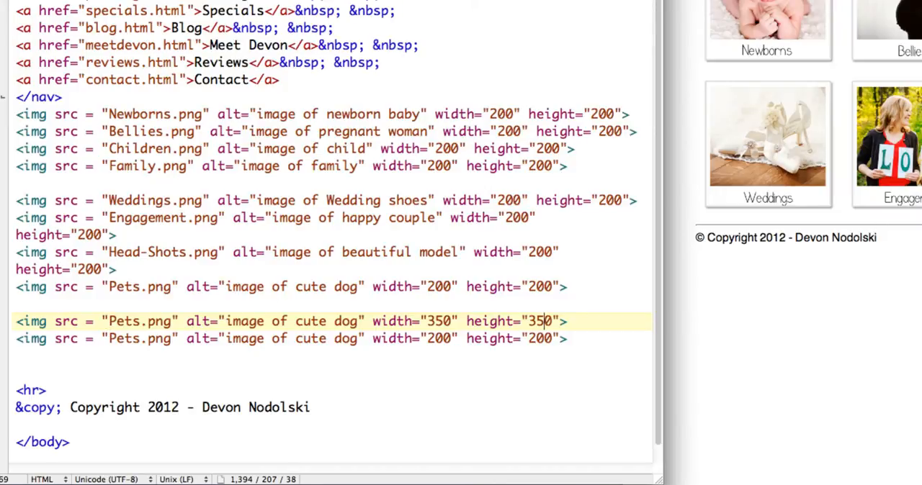
mouse_move(745, 386)
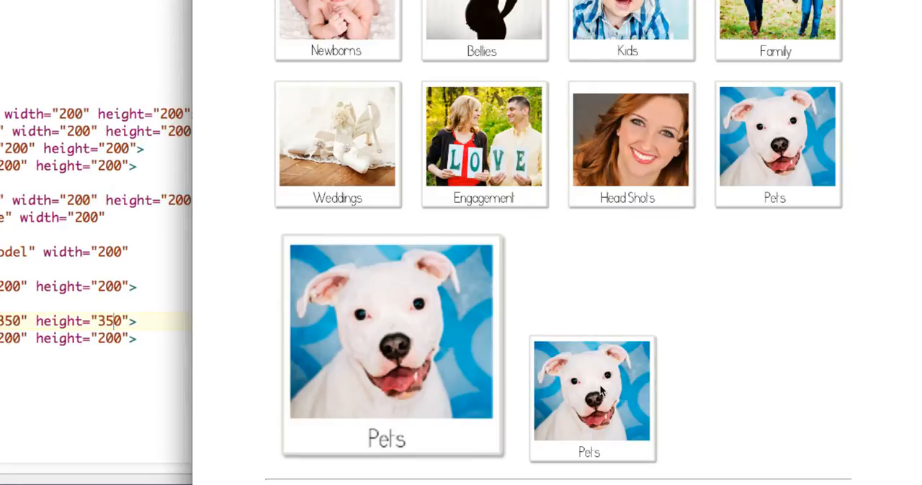
mouse_move(372, 327)
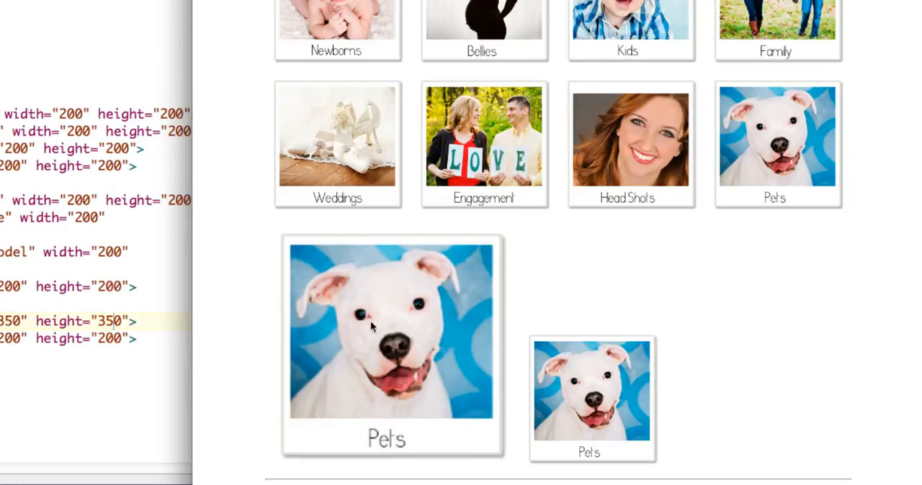
mouse_move(379, 315)
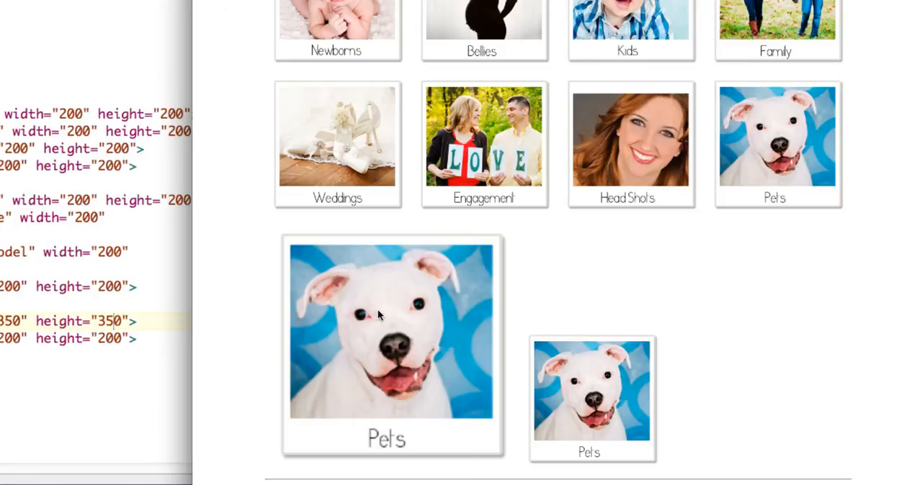
mouse_move(478, 313)
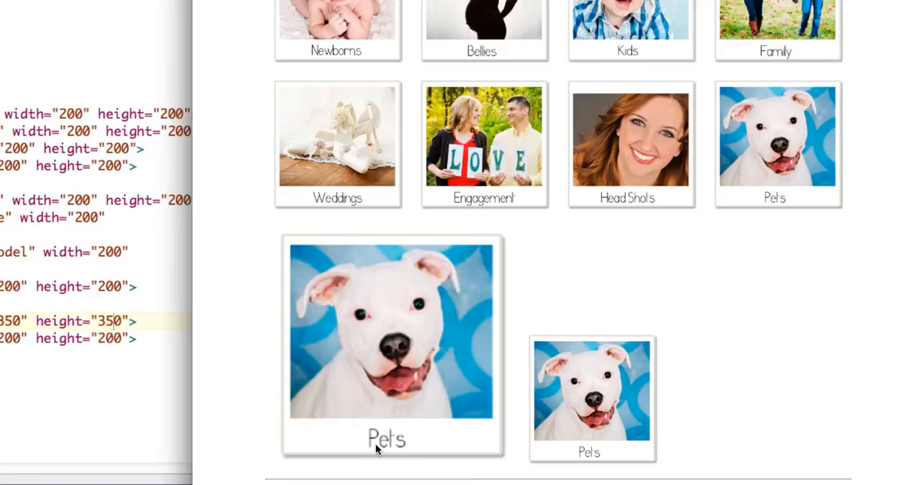
mouse_move(369, 444)
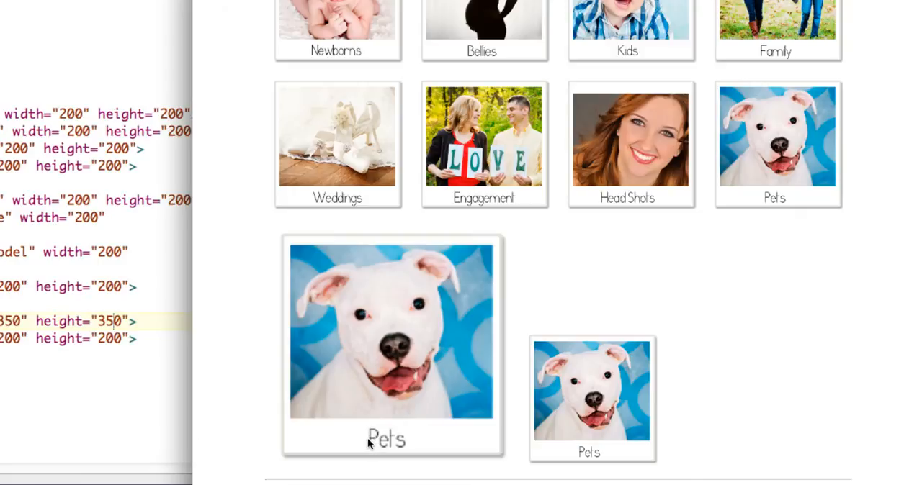
mouse_move(566, 400)
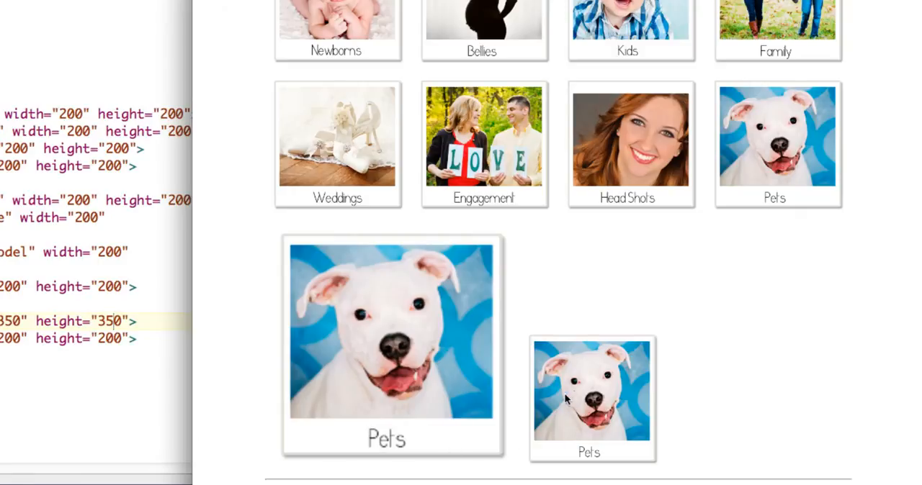
mouse_move(574, 407)
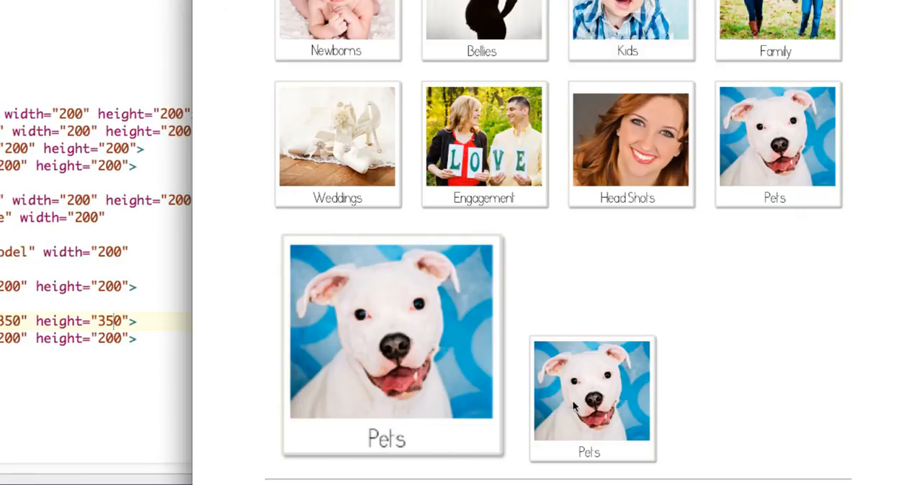
mouse_move(352, 293)
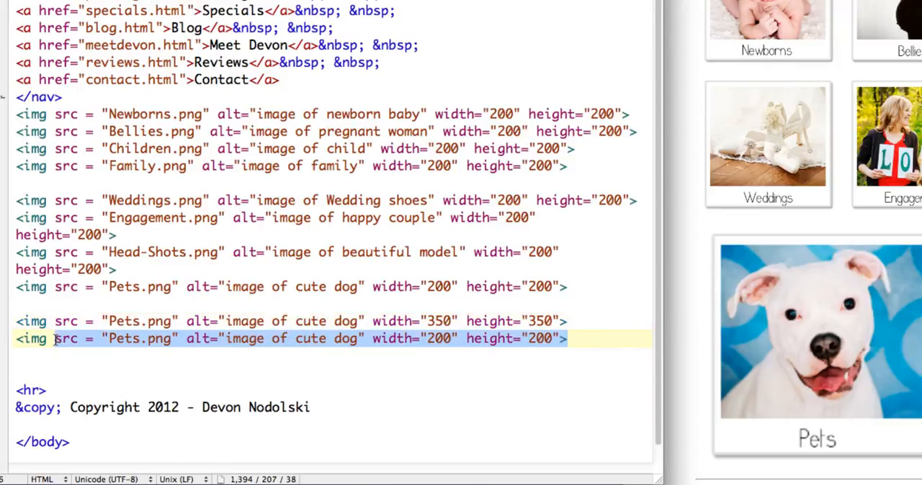
Step: Replace the newest Pets copy's width value with 100
left_click(22, 354)
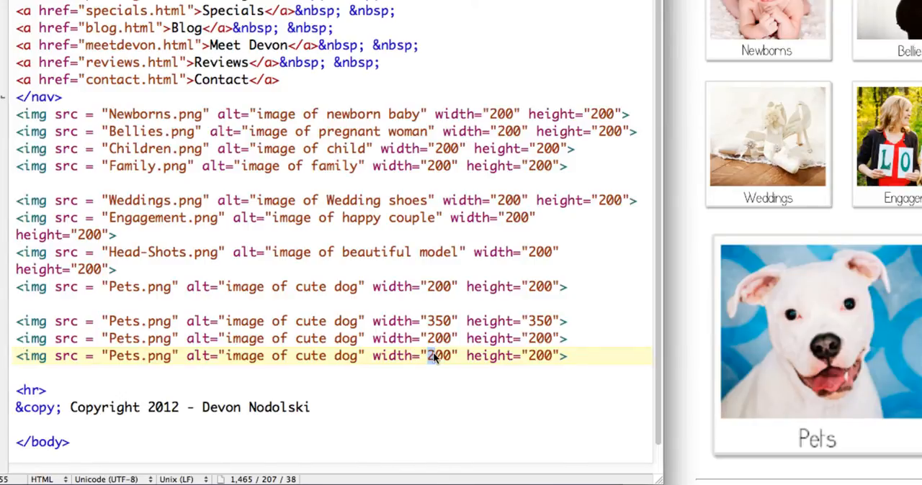
type("100\" height=\"100\">")
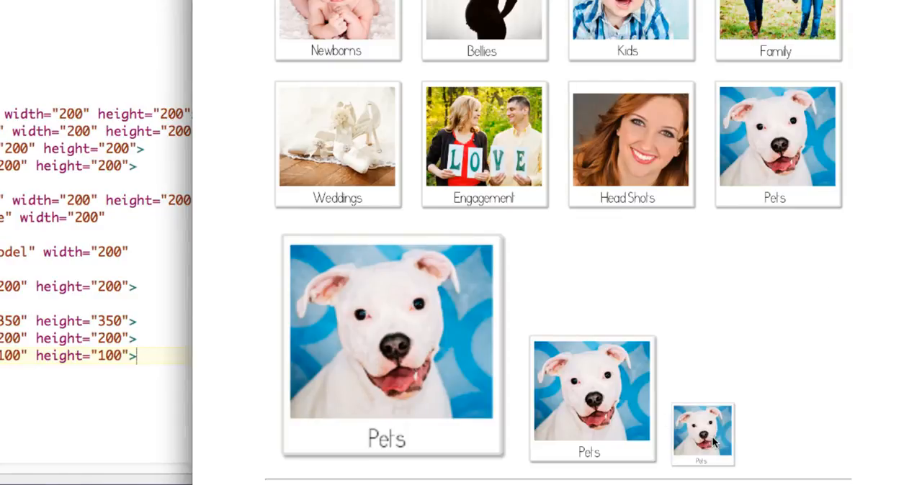
mouse_move(620, 407)
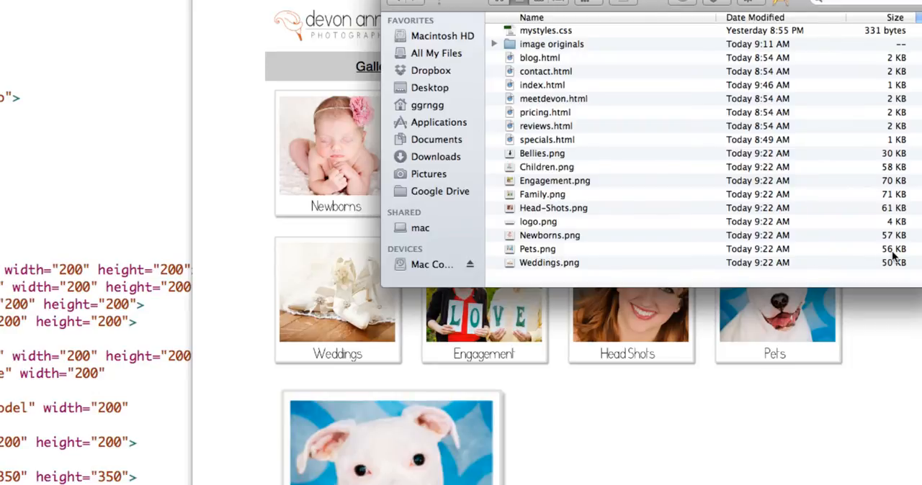
mouse_move(893, 258)
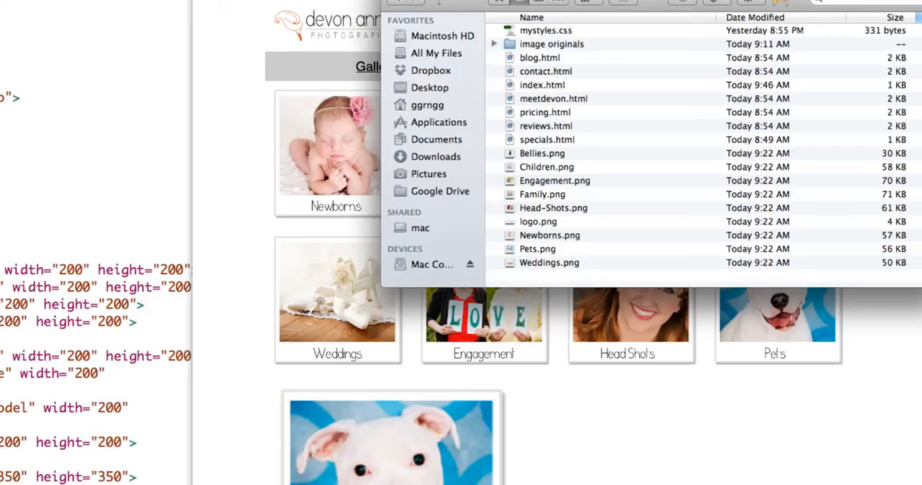
mouse_move(876, 240)
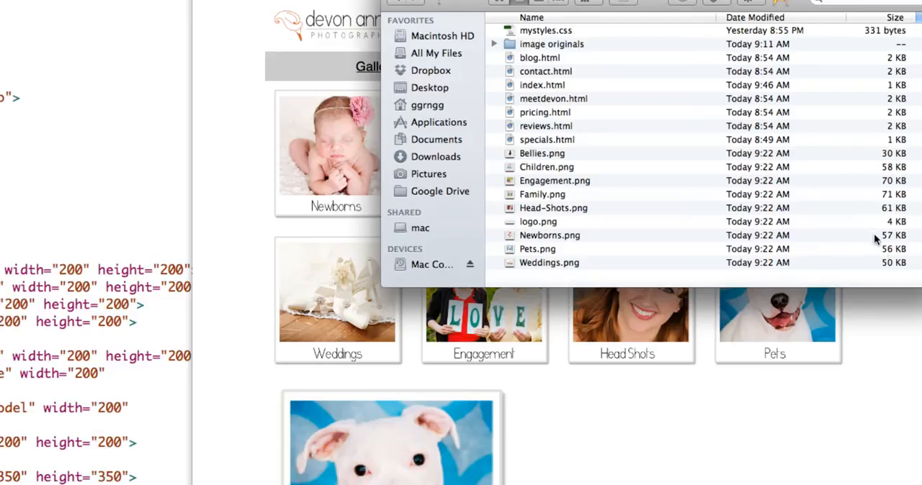
mouse_move(615, 119)
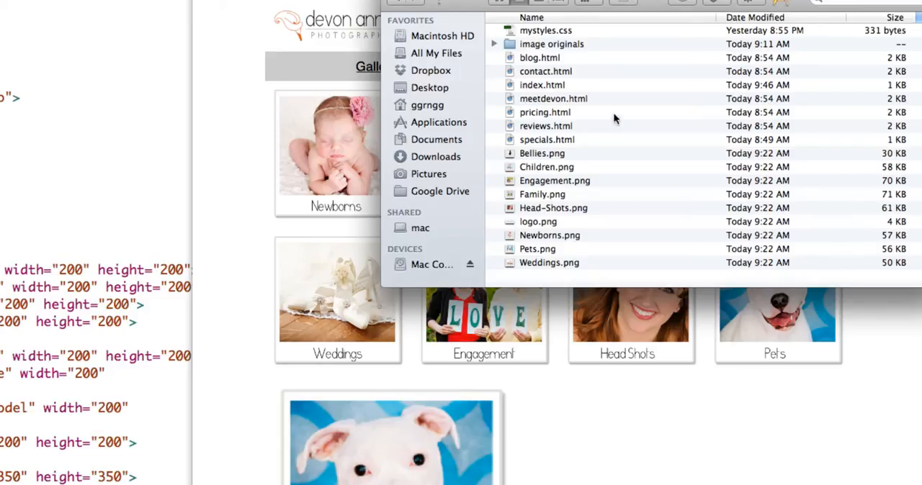
Step: Expand the image originals folder and scroll to compare original PNG sizes
left_click(494, 44)
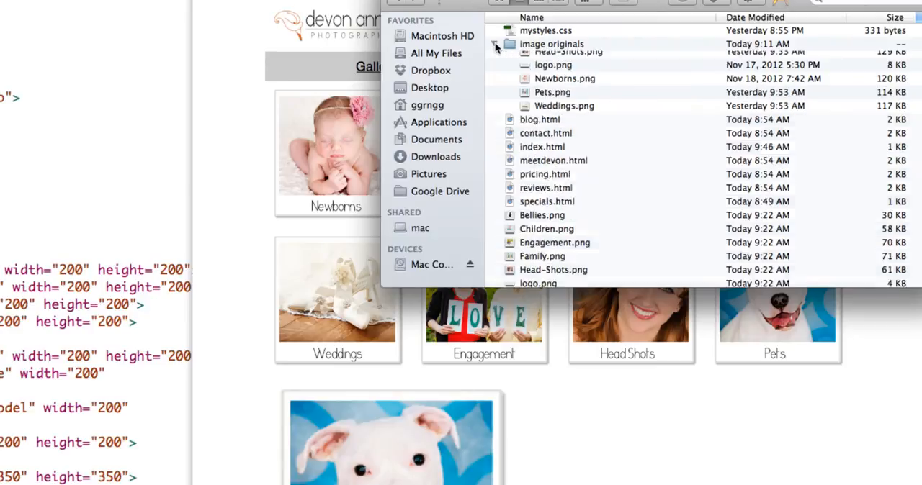
left_click(495, 44)
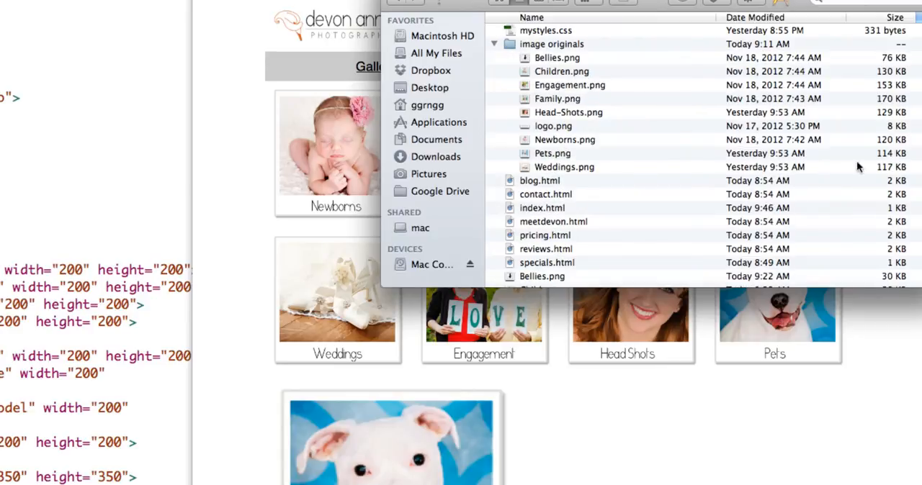
mouse_move(886, 159)
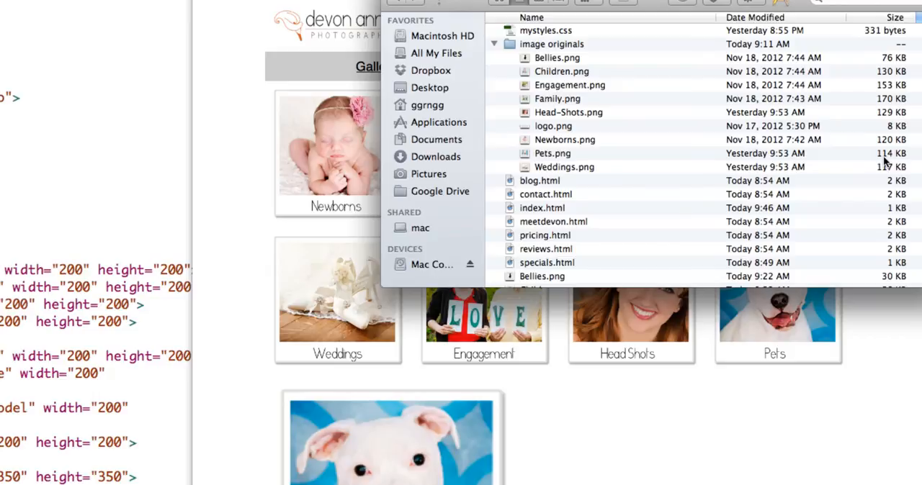
scroll("down", 3)
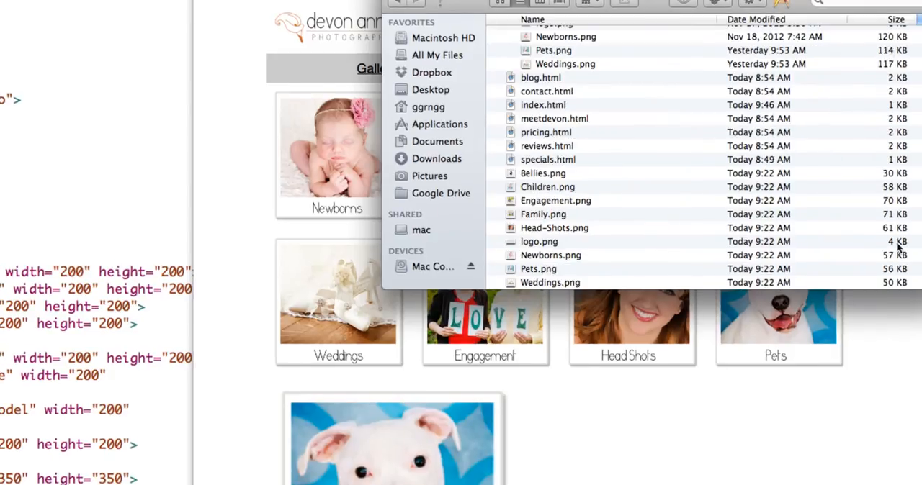
mouse_move(893, 270)
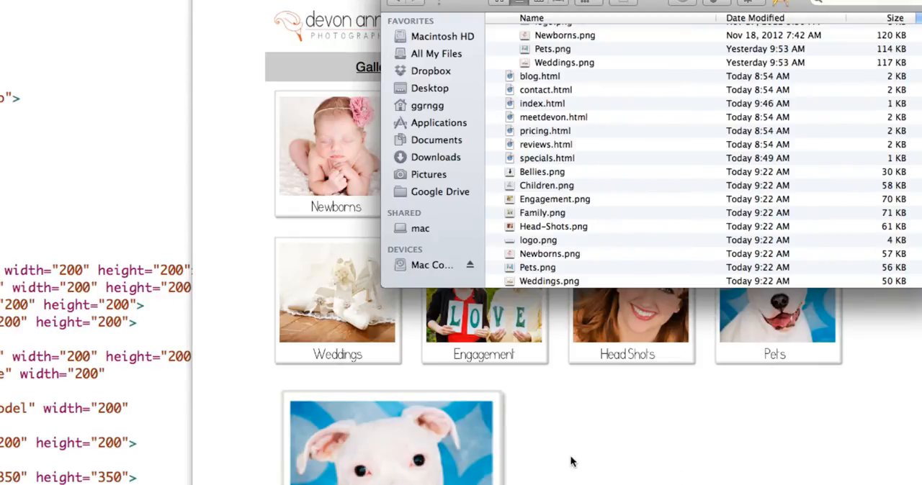
mouse_move(414, 418)
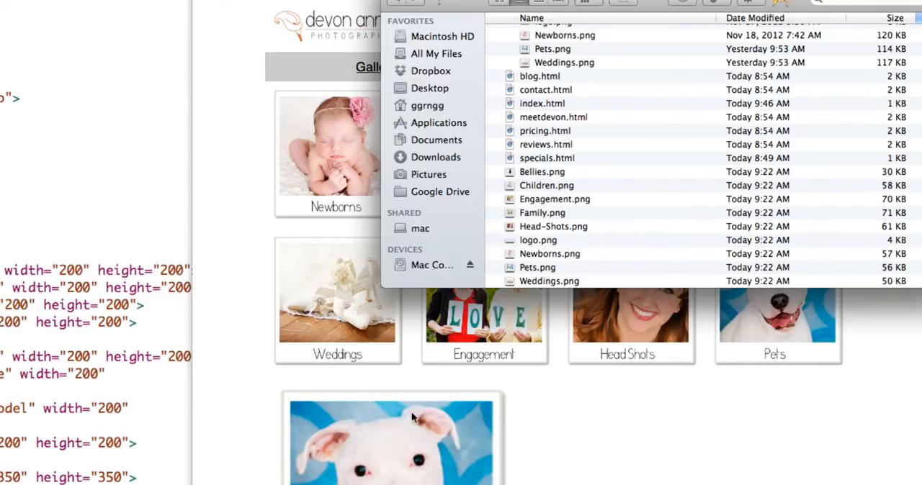
mouse_move(543, 406)
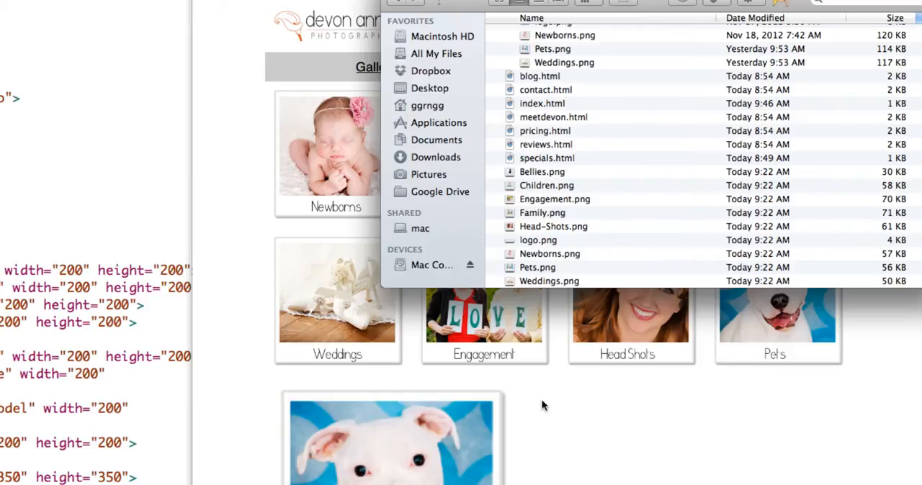
mouse_move(544, 405)
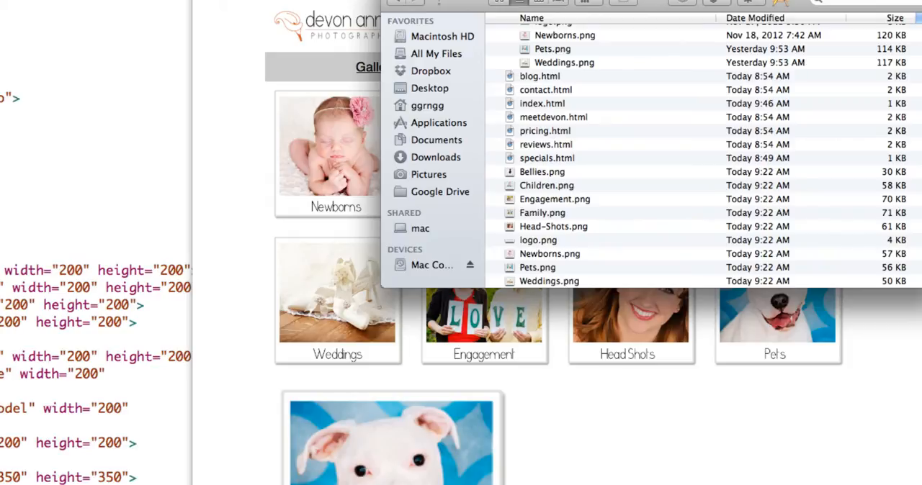
mouse_move(895, 74)
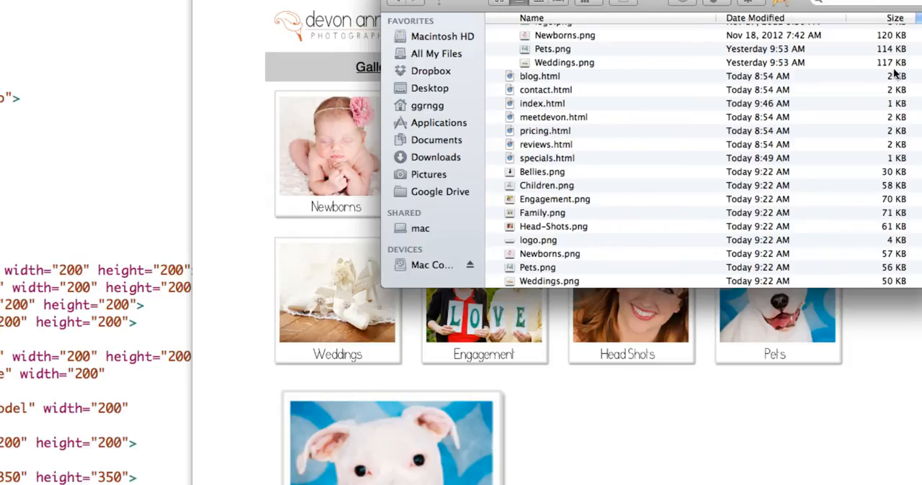
mouse_move(893, 193)
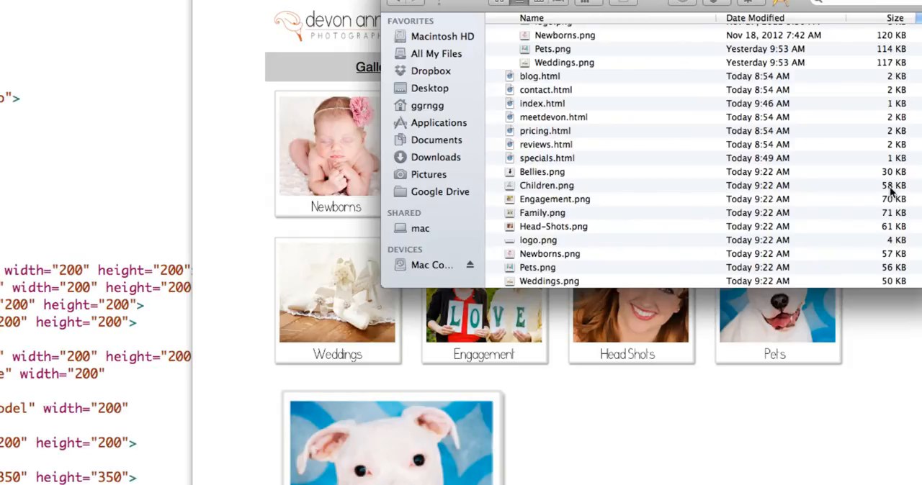
mouse_move(637, 414)
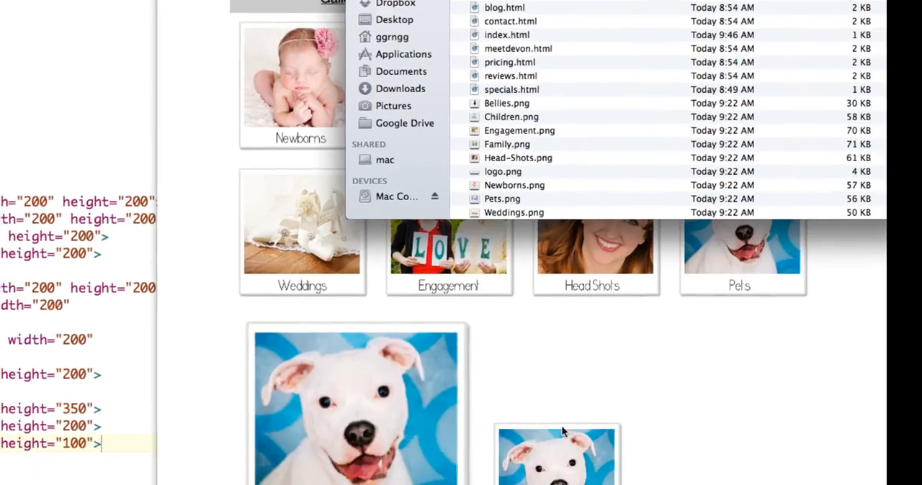
Step: Scroll the gallery page down to the 100-pixel Pets image
scroll("down", 3)
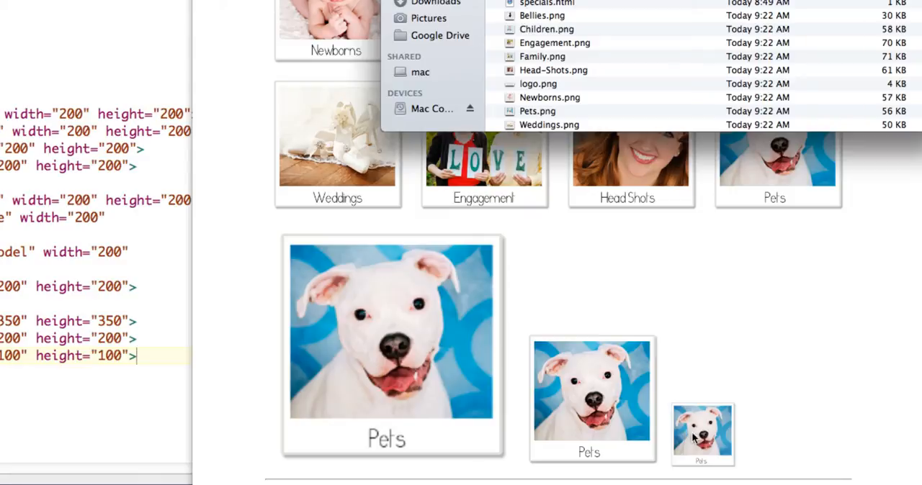
mouse_move(847, 246)
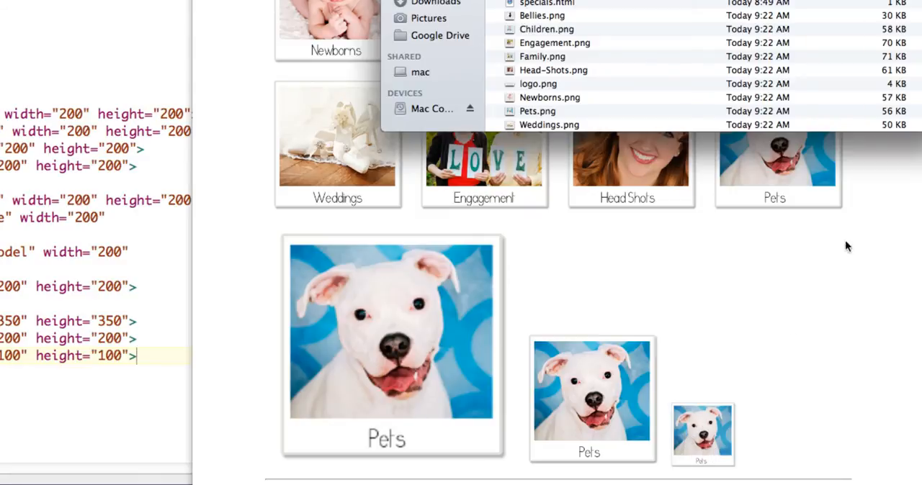
mouse_move(900, 117)
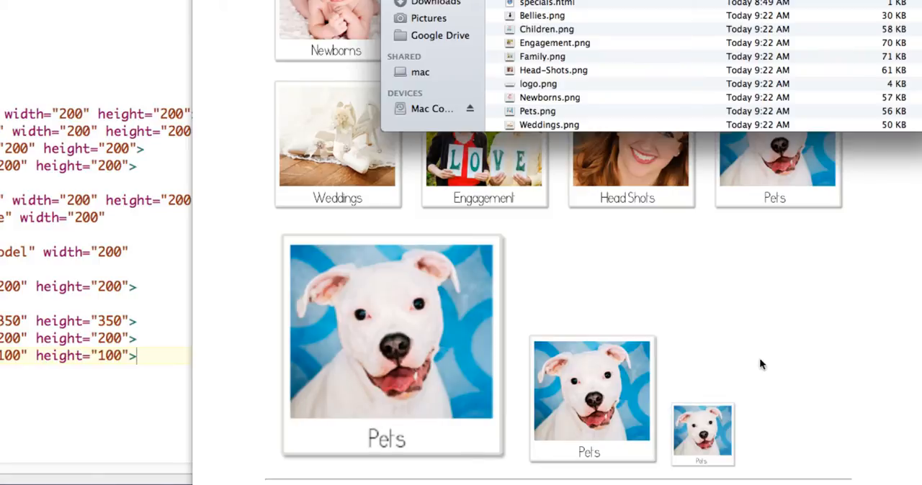
mouse_move(669, 468)
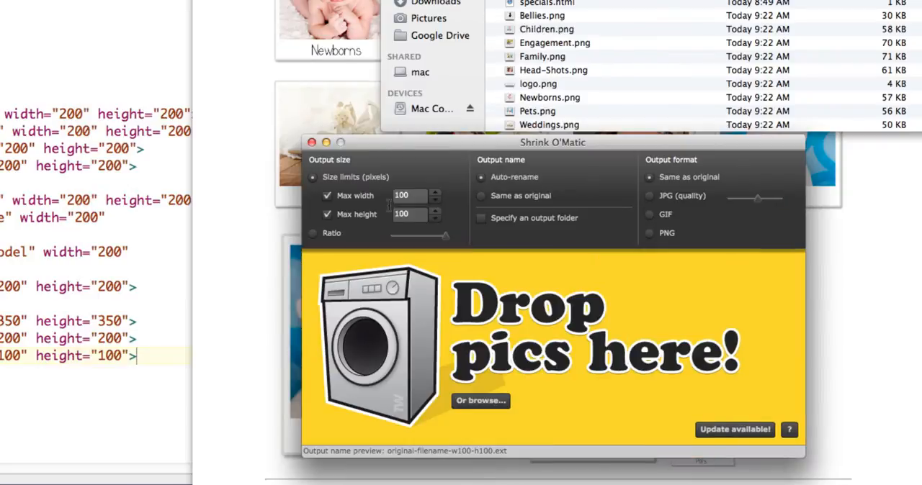
Step: Drop Pets.png onto Shrink O'Matic to produce the 16 KB Pets-w100-h100.png
left_click(411, 214)
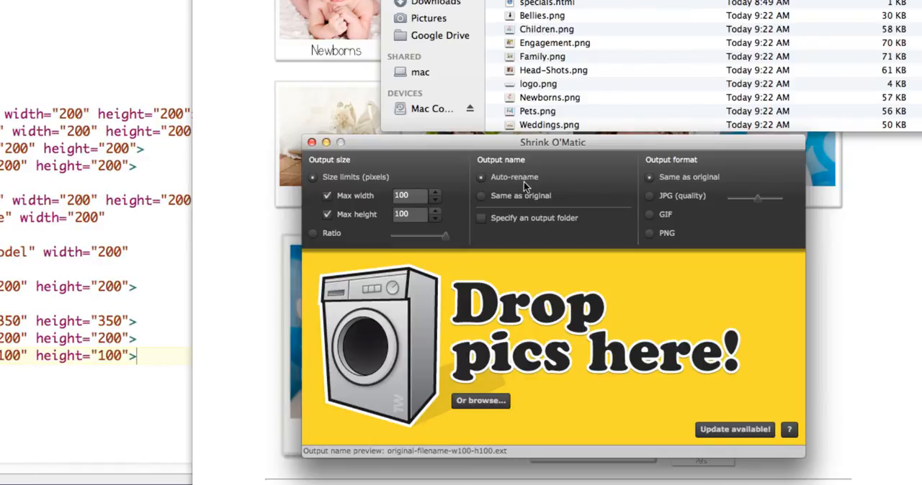
mouse_move(531, 185)
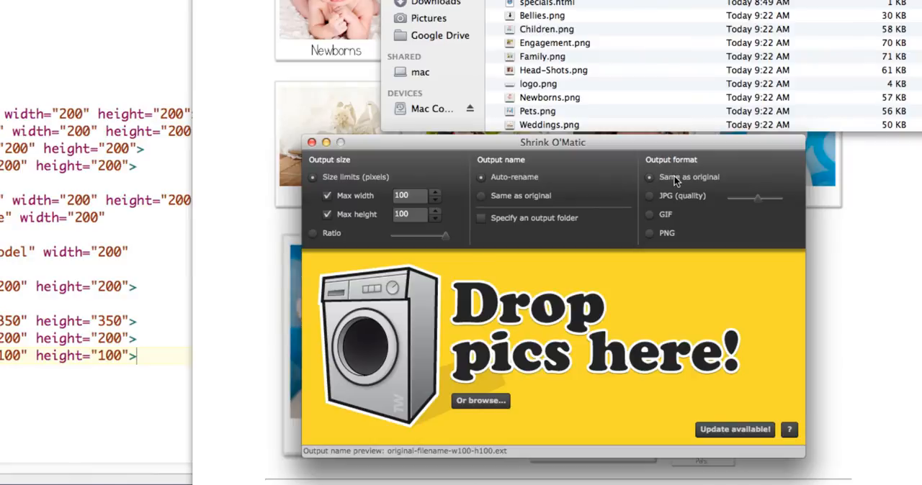
mouse_move(536, 113)
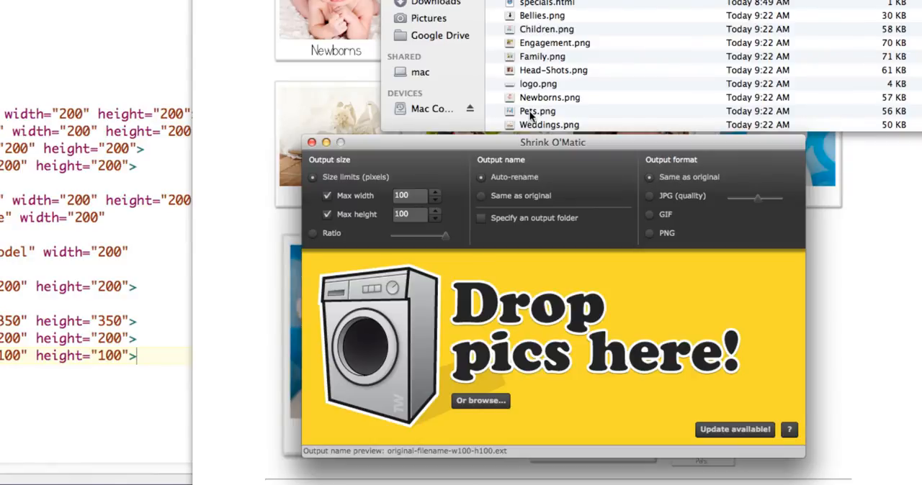
left_click_drag(538, 111, 548, 295)
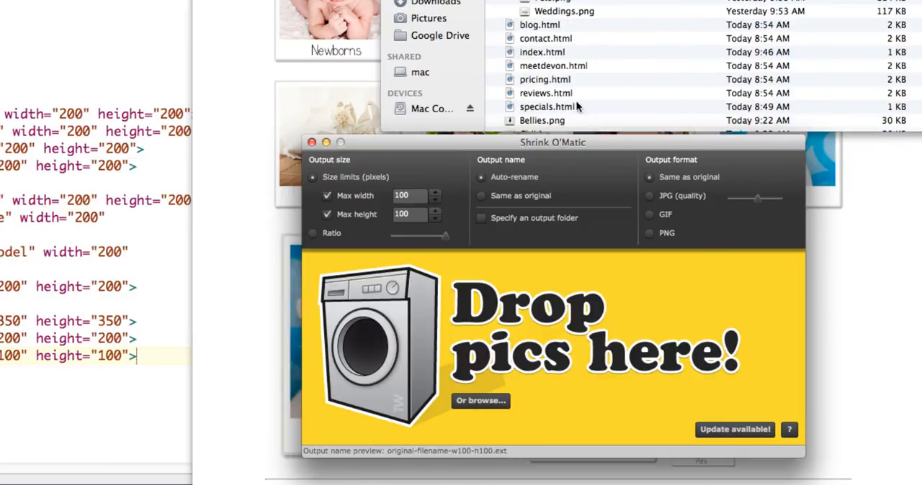
scroll("down", 3)
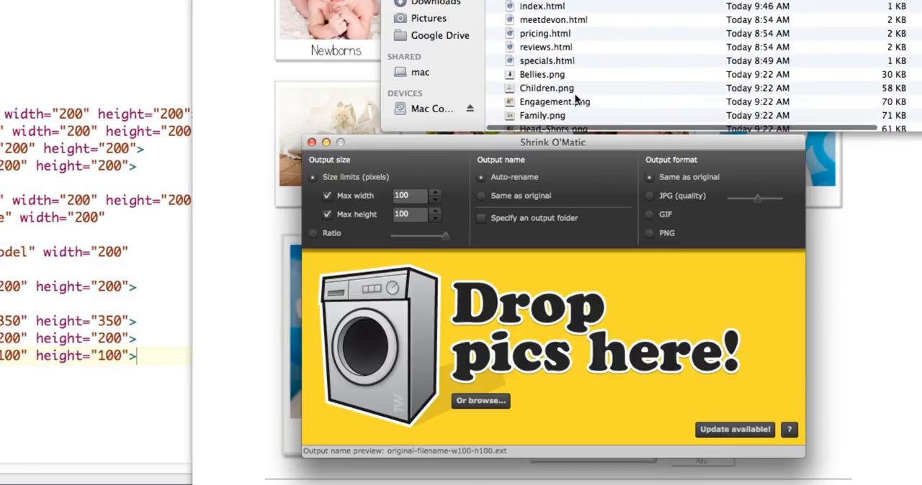
scroll("down", 3)
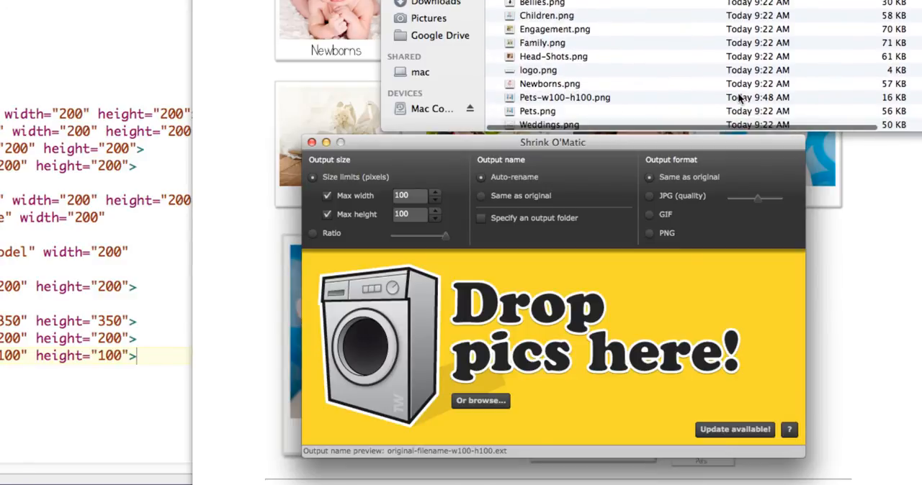
mouse_move(905, 108)
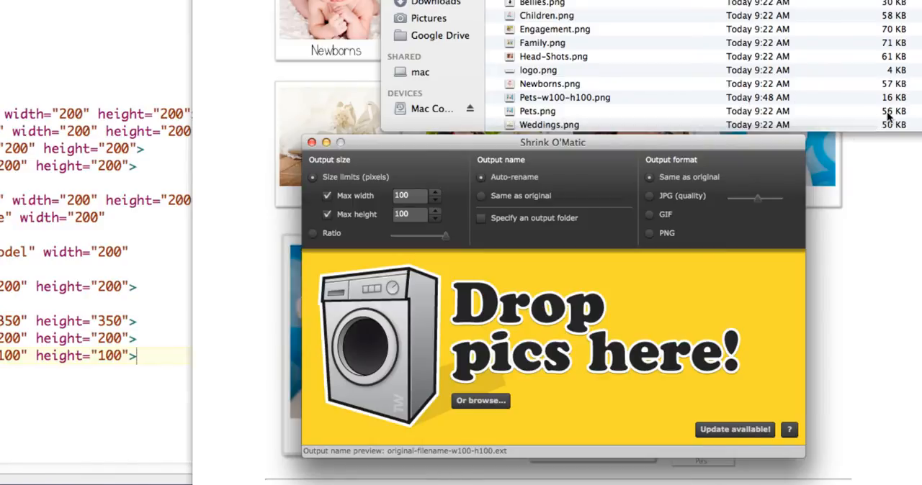
mouse_move(891, 103)
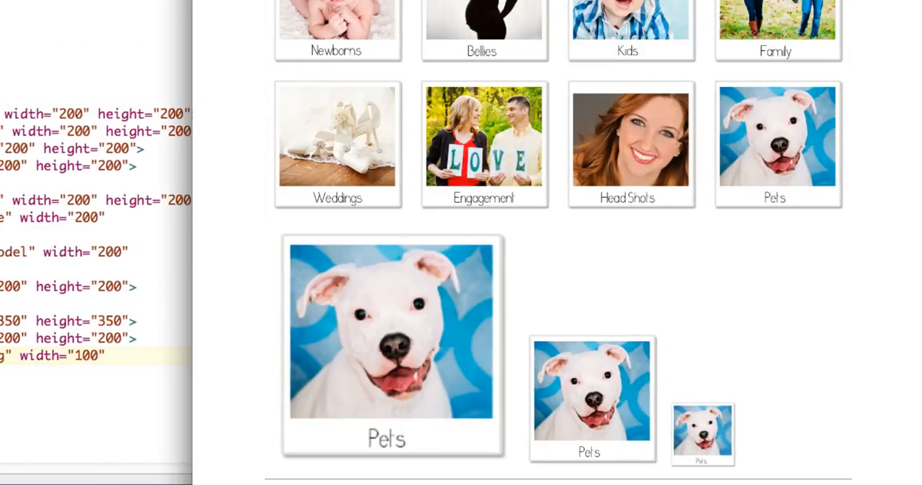
mouse_move(785, 288)
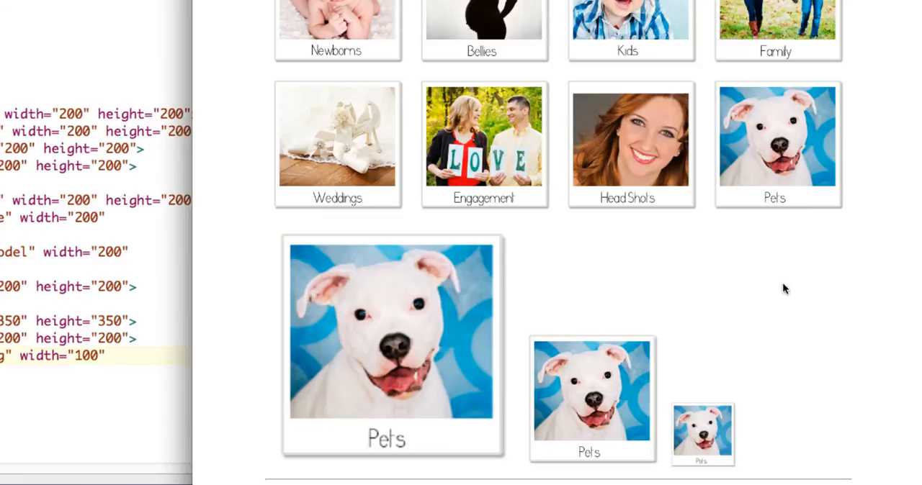
mouse_move(715, 468)
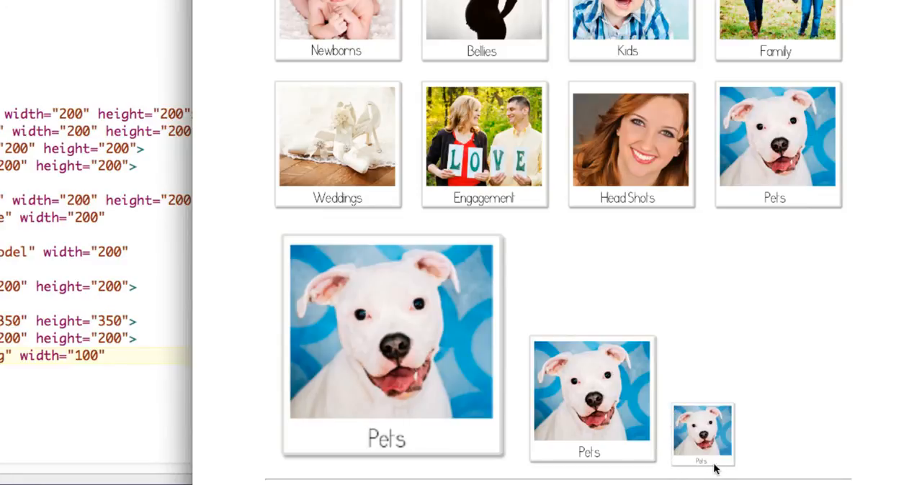
mouse_move(709, 449)
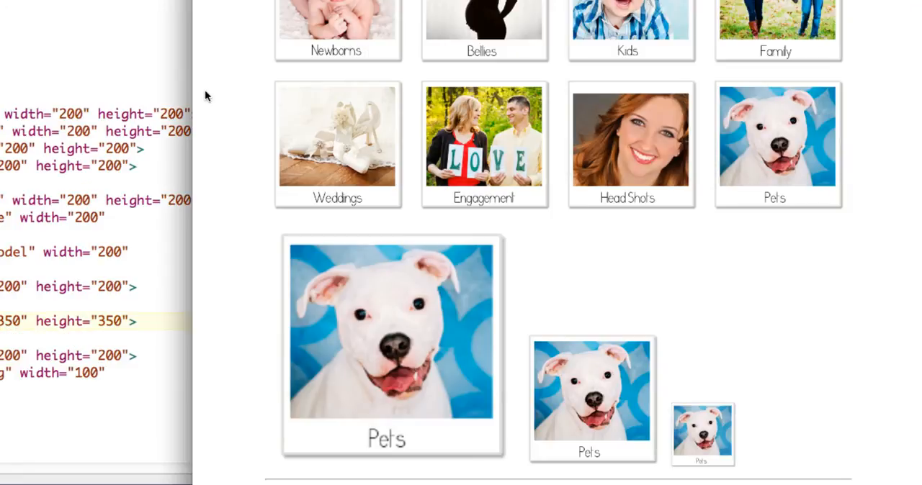
mouse_move(411, 373)
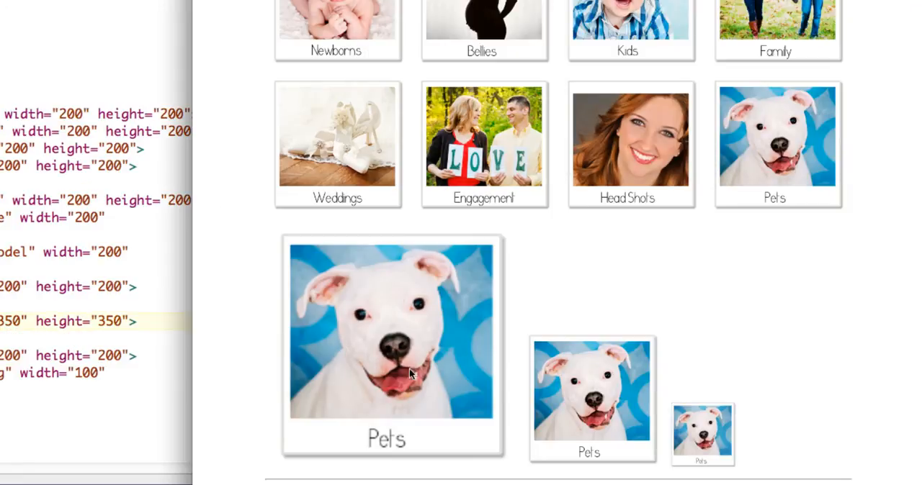
mouse_move(363, 359)
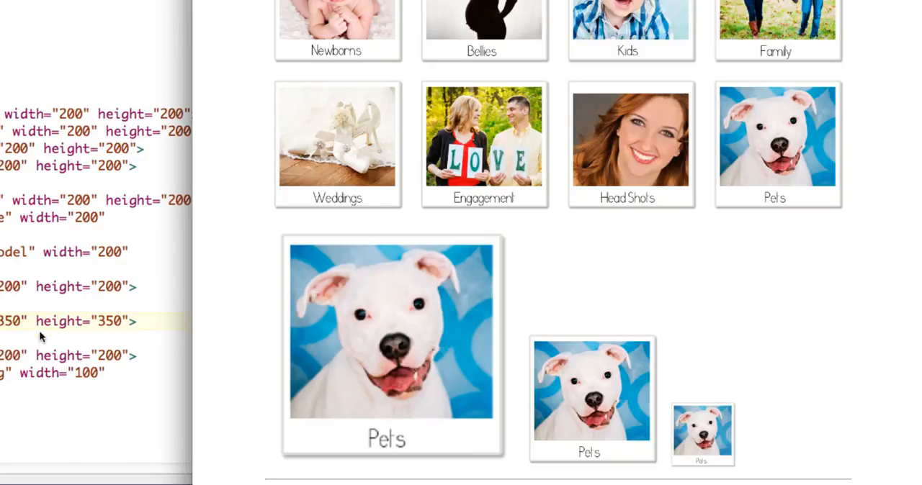
mouse_move(11, 325)
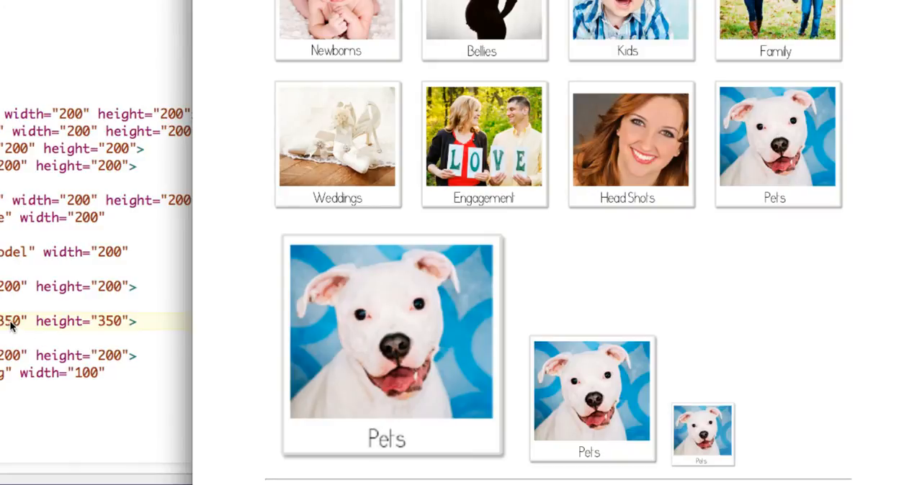
mouse_move(65, 328)
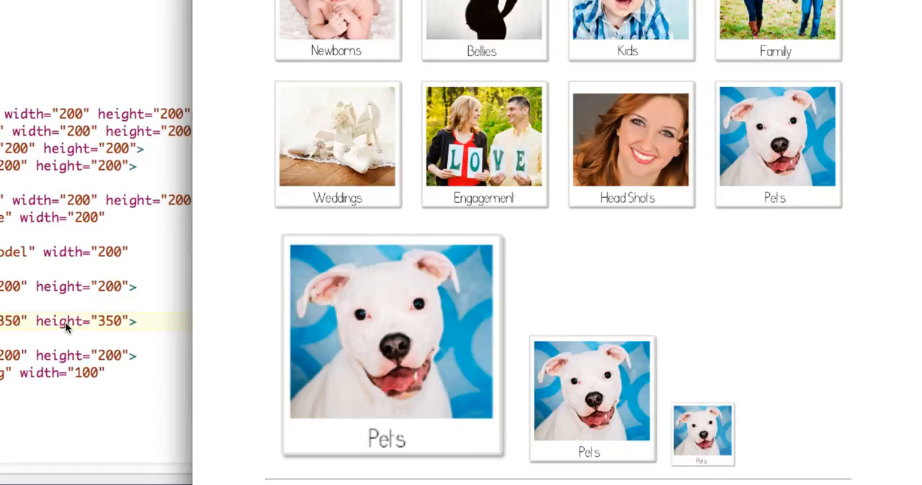
mouse_move(8, 360)
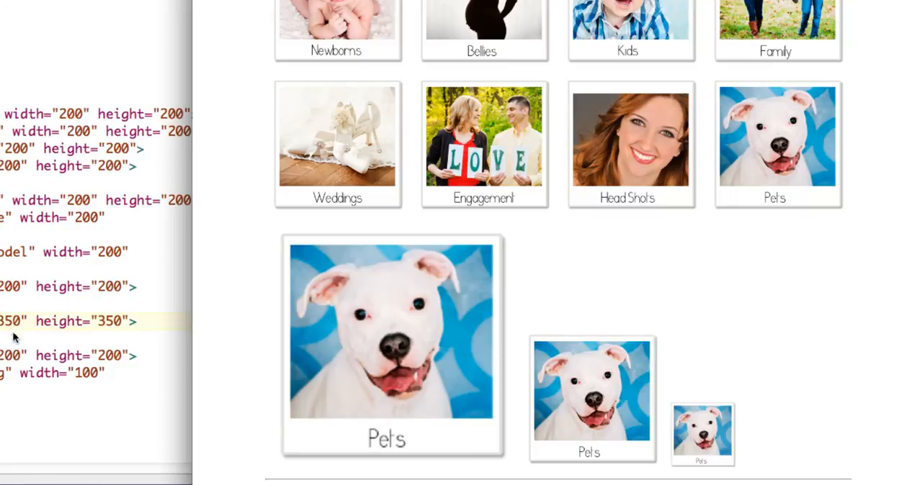
mouse_move(11, 359)
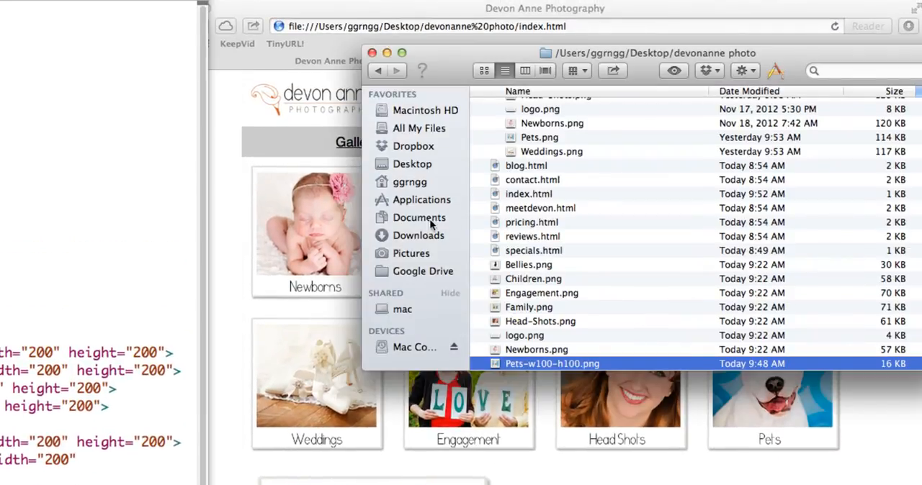
Step: Duplicate the original Pets.png and rename the copy toward Pets-w350-h350.png
left_click(540, 138)
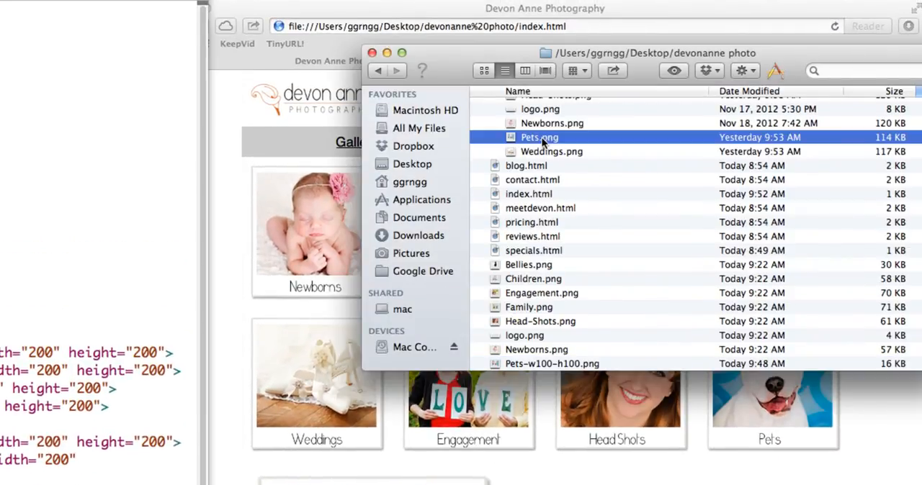
scroll("up", 3)
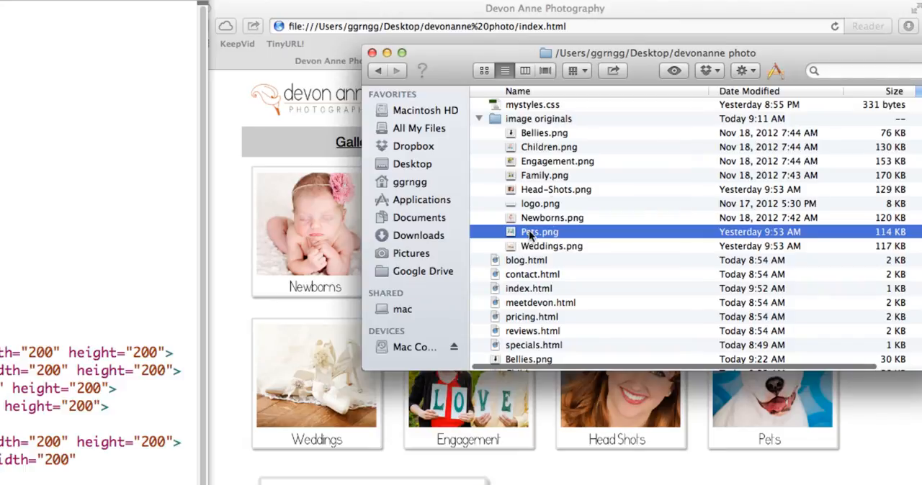
right_click(539, 232)
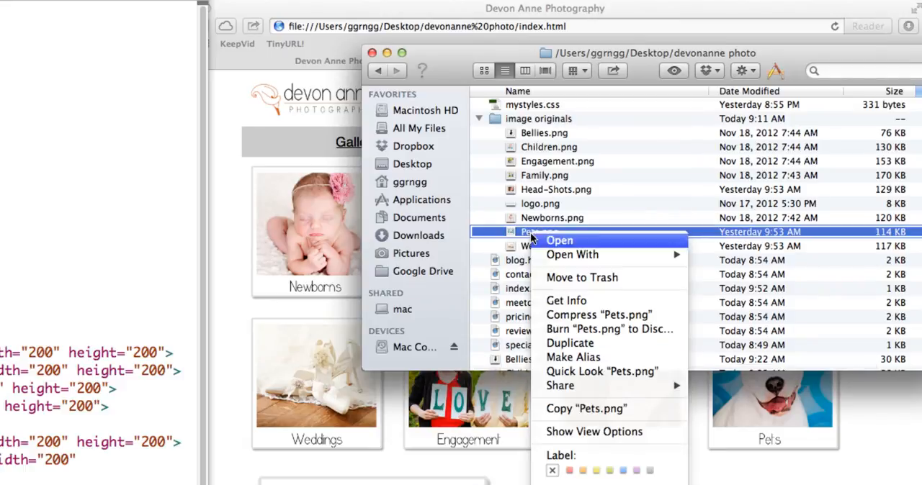
mouse_move(569, 344)
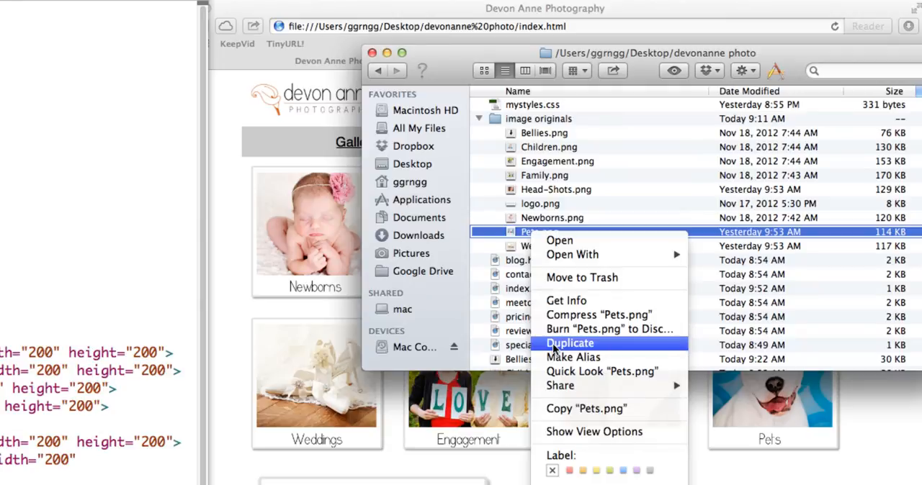
left_click(570, 343)
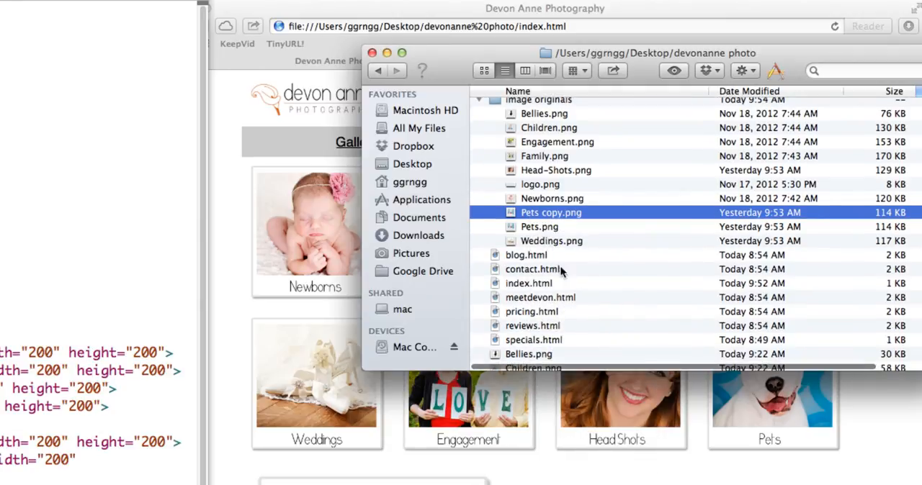
scroll("down", 3)
type("-w")
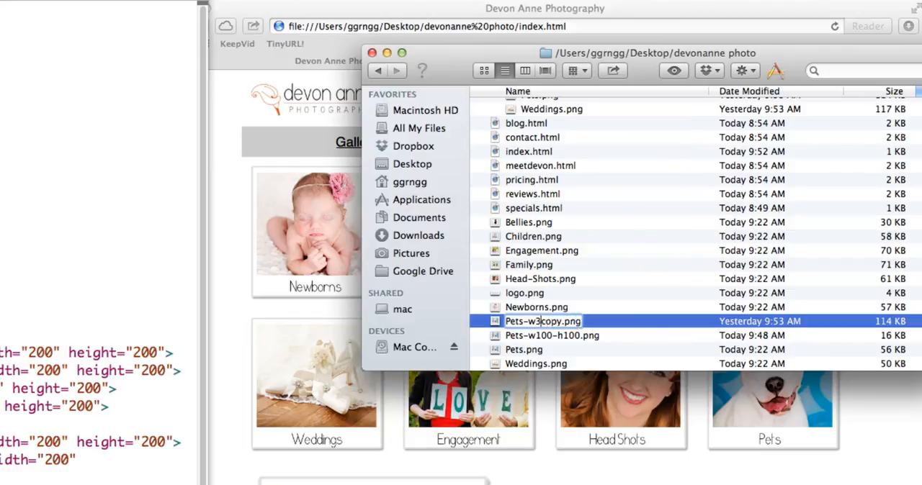
type("350-h")
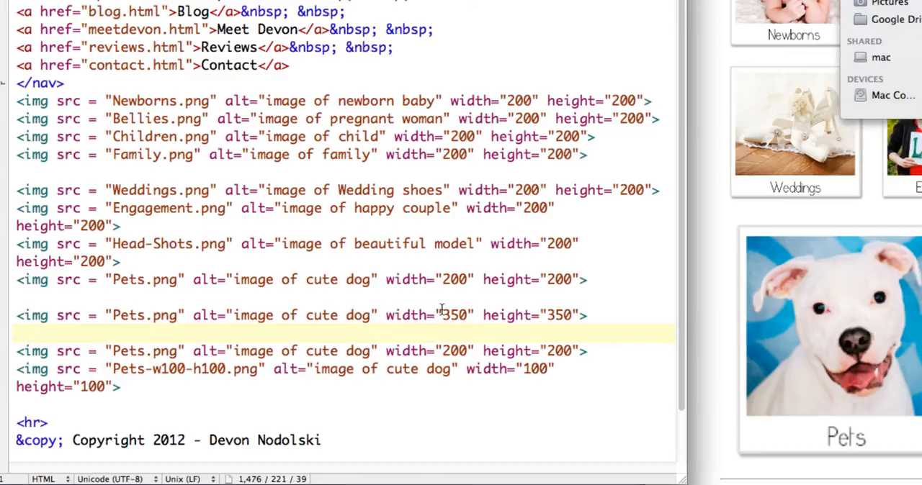
mouse_move(500, 295)
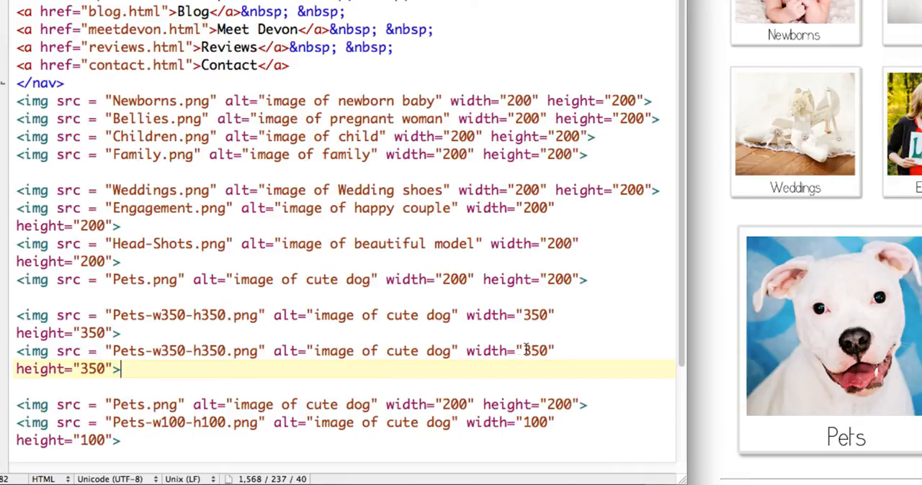
Step: Change the second Pets-w350-h350.png image's width from 350 to 200
double_click(535, 351)
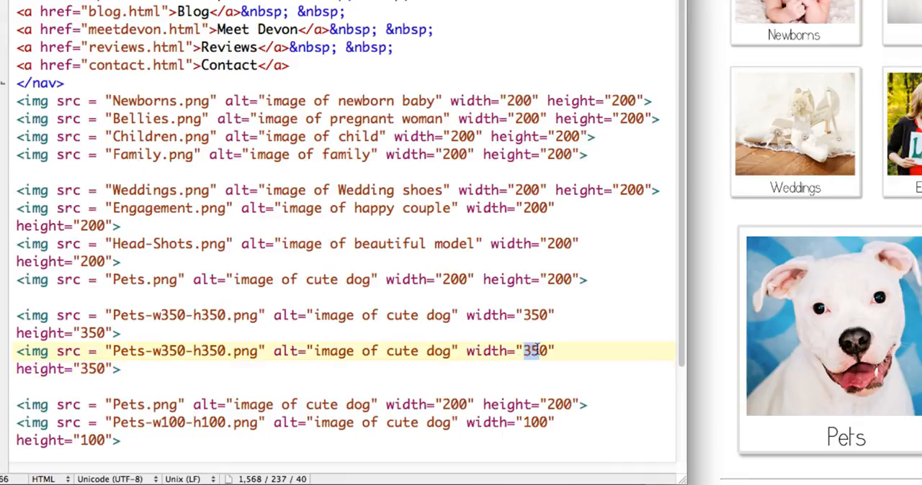
type("200\"")
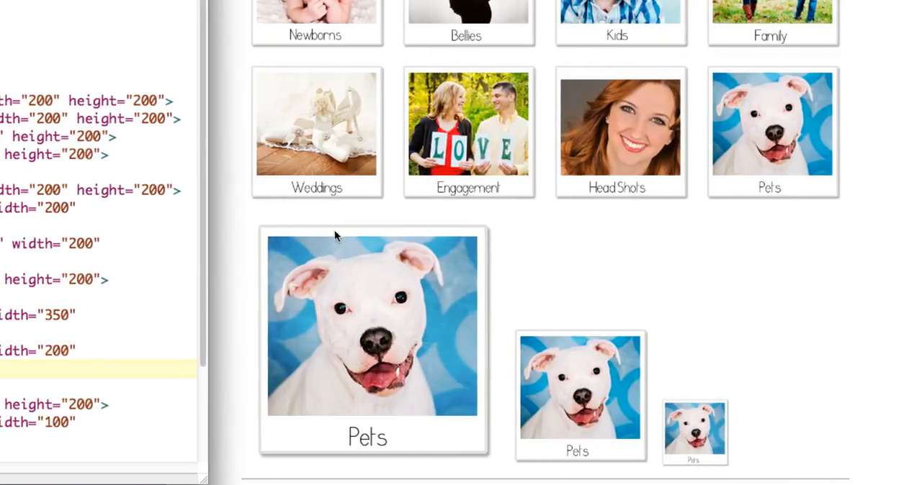
mouse_move(591, 398)
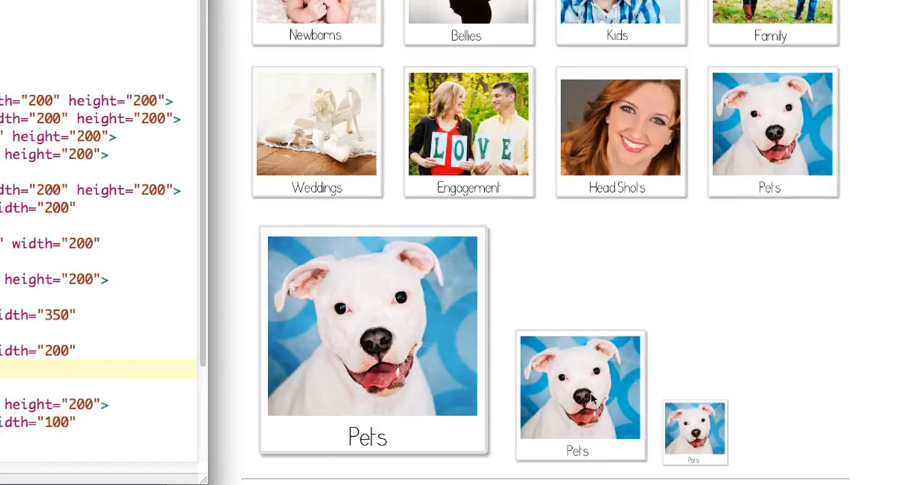
mouse_move(596, 405)
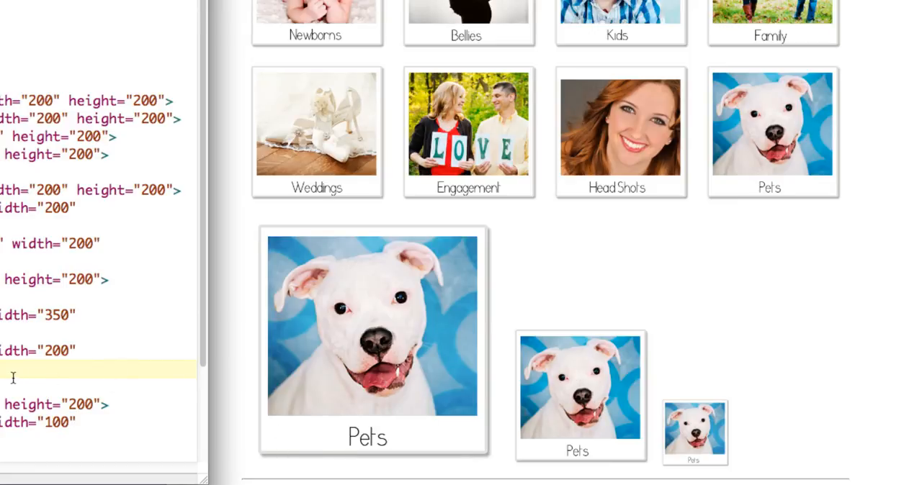
mouse_move(715, 284)
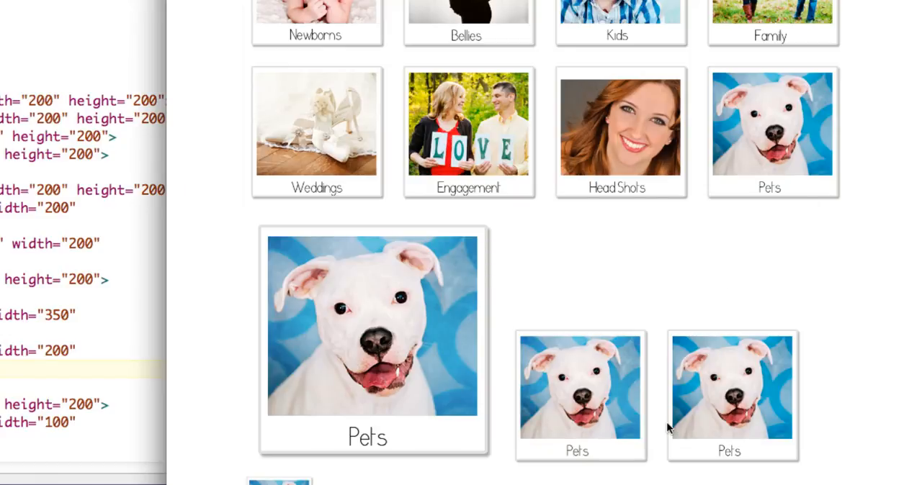
mouse_move(699, 417)
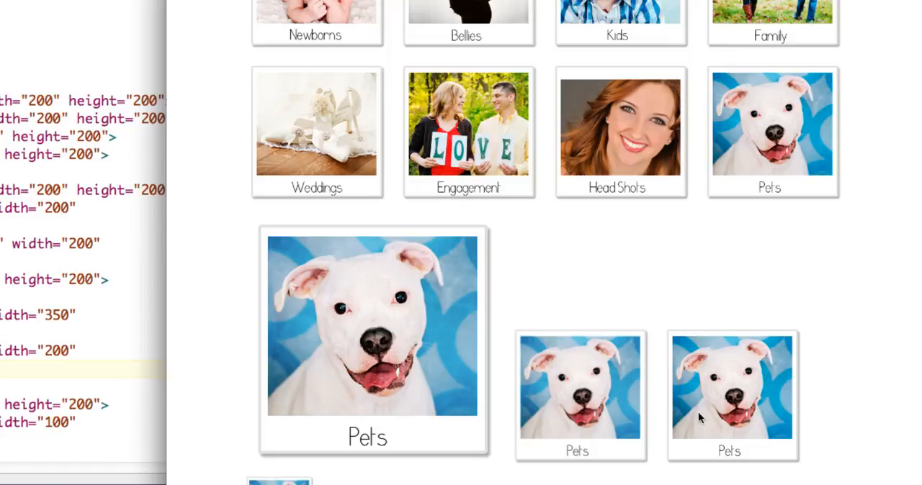
mouse_move(743, 445)
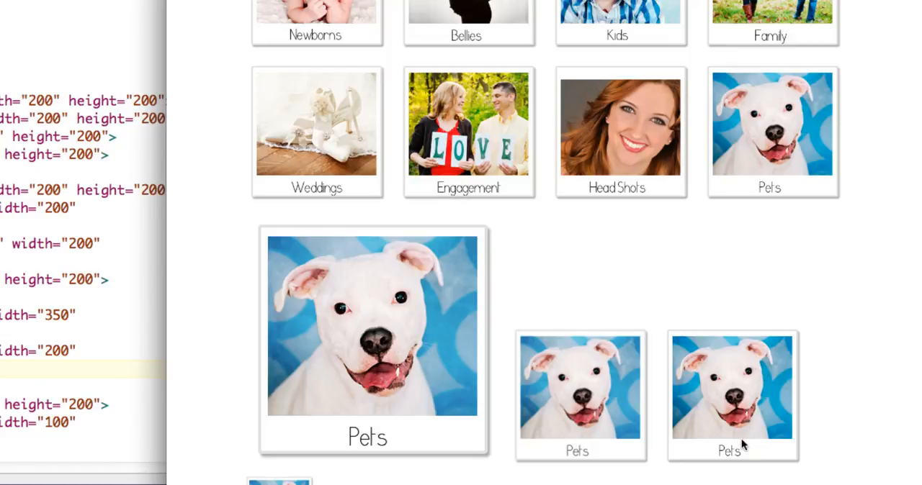
mouse_move(363, 270)
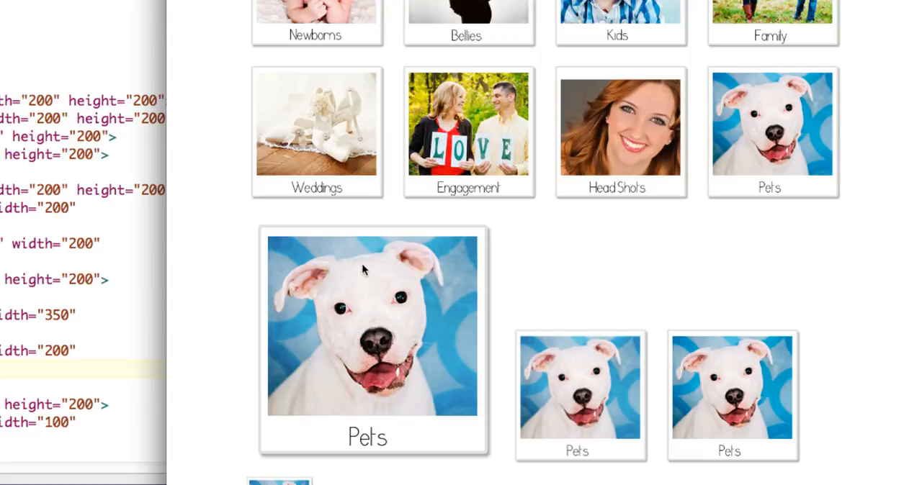
mouse_move(393, 443)
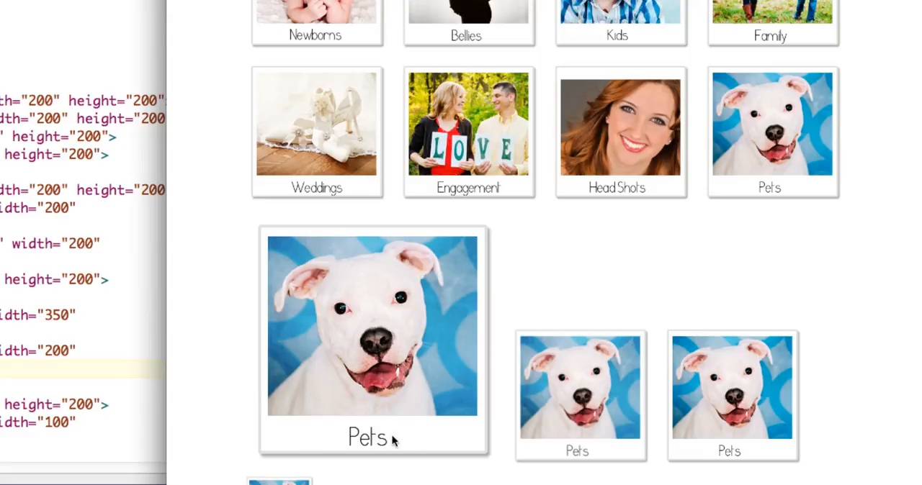
mouse_move(596, 449)
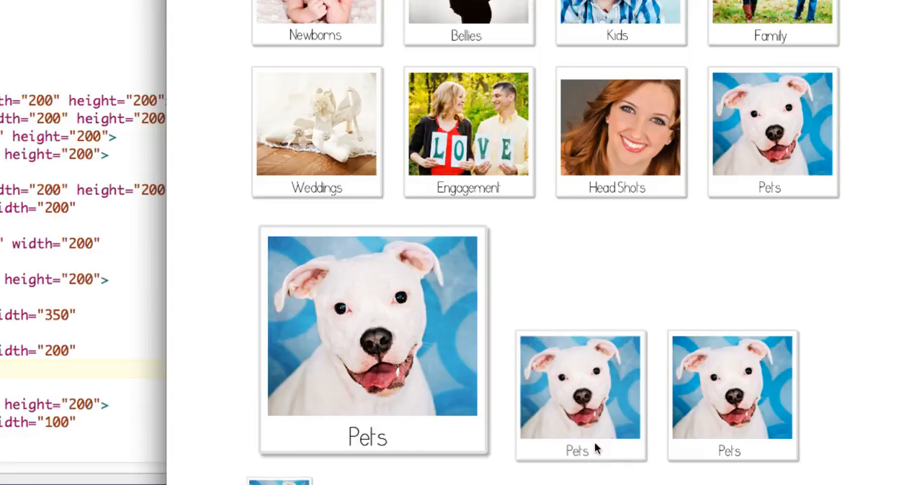
Step: Scroll the reloaded gallery to compare the two 200-pixel Pets copies
scroll("up", 3)
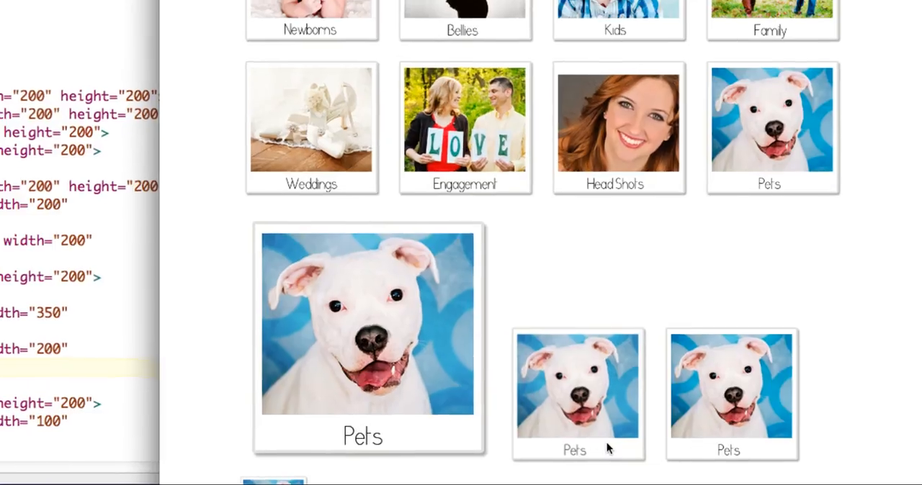
scroll("down", 3)
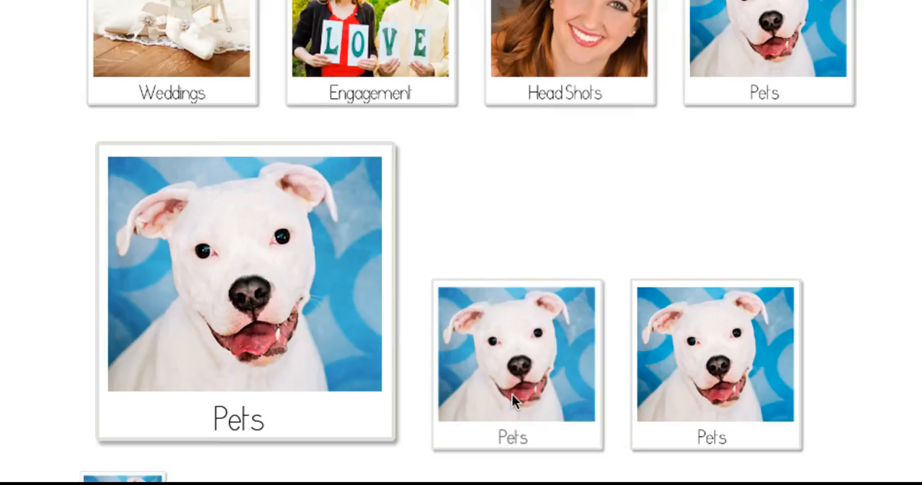
mouse_move(671, 371)
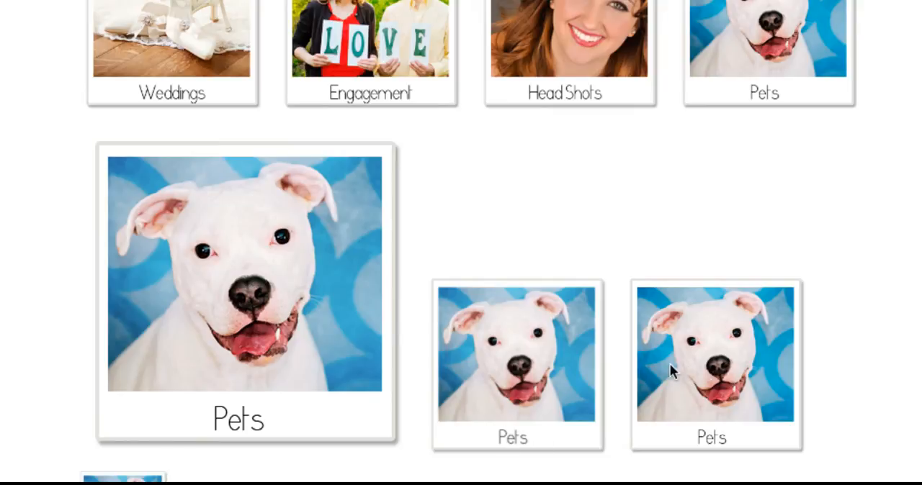
mouse_move(754, 438)
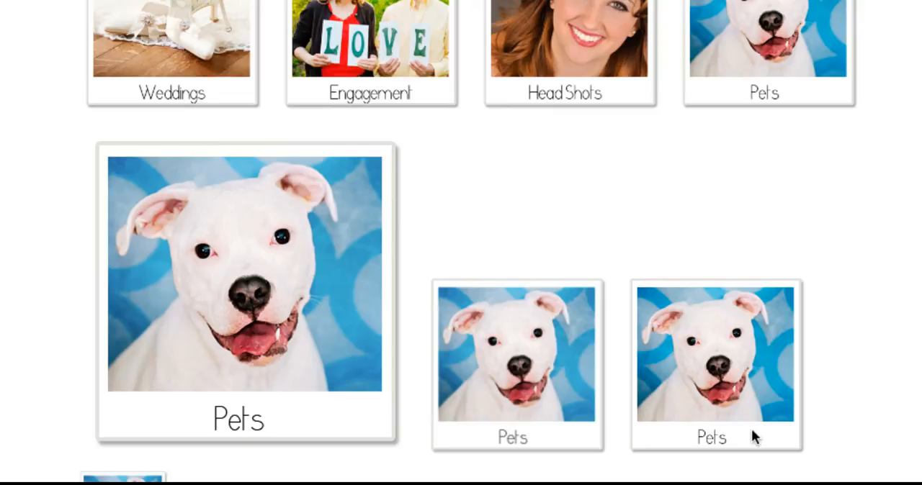
mouse_move(640, 232)
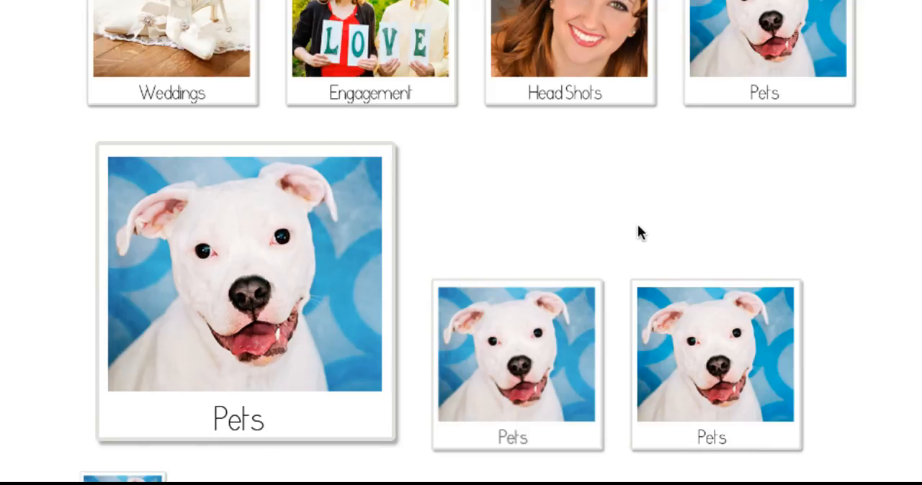
mouse_move(716, 343)
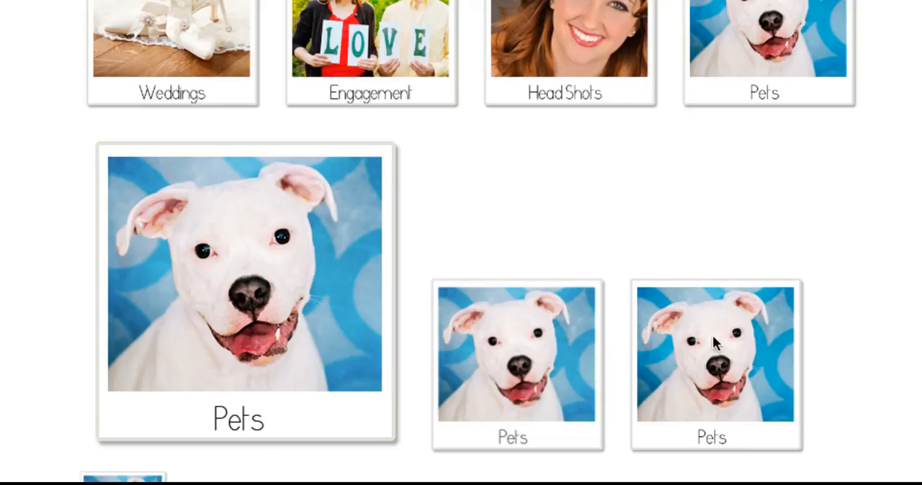
mouse_move(632, 49)
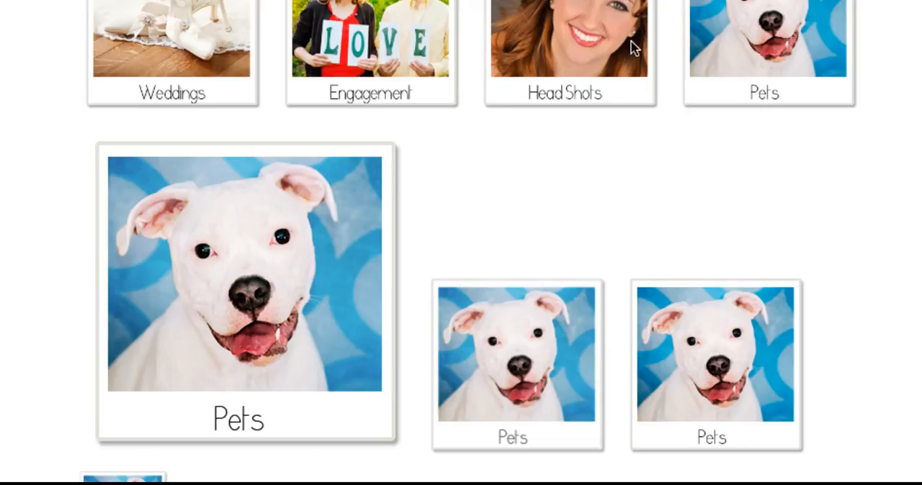
mouse_move(582, 200)
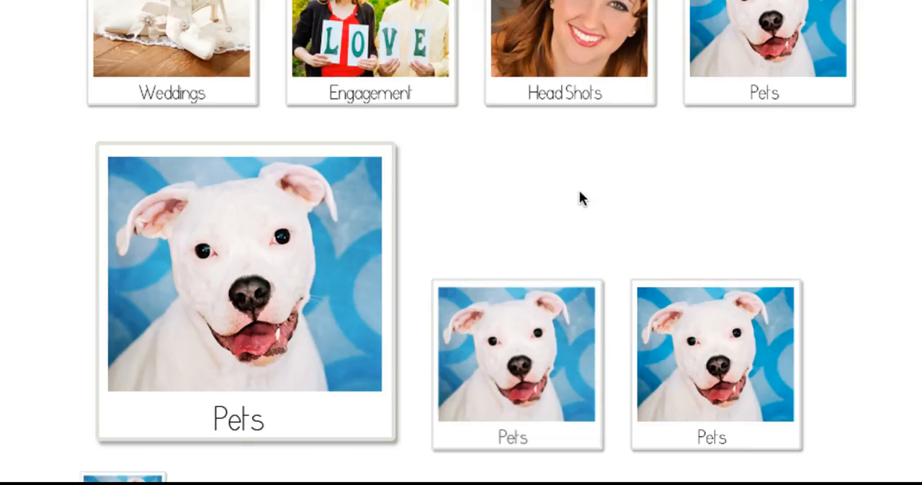